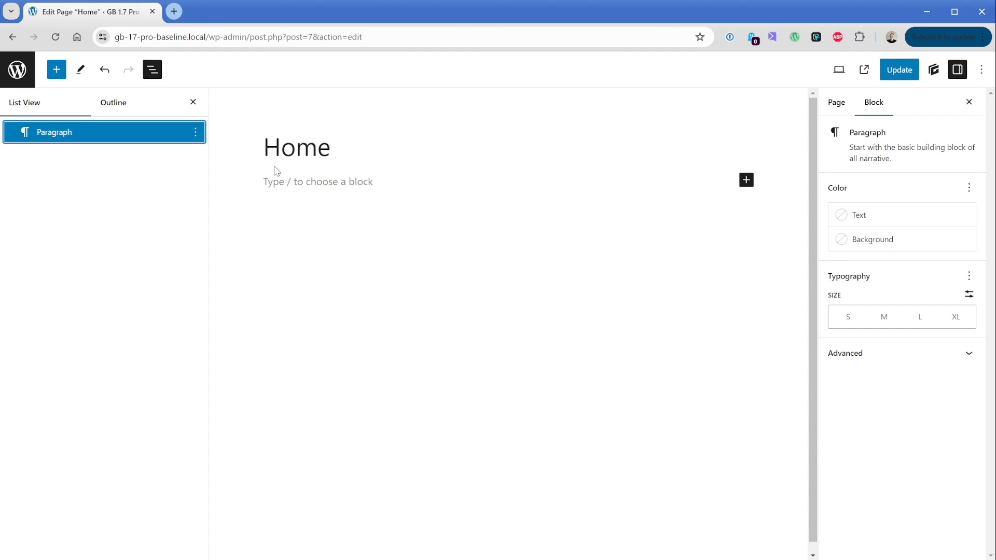
{"action": "mouse_move", "coordinate": [746, 181]}
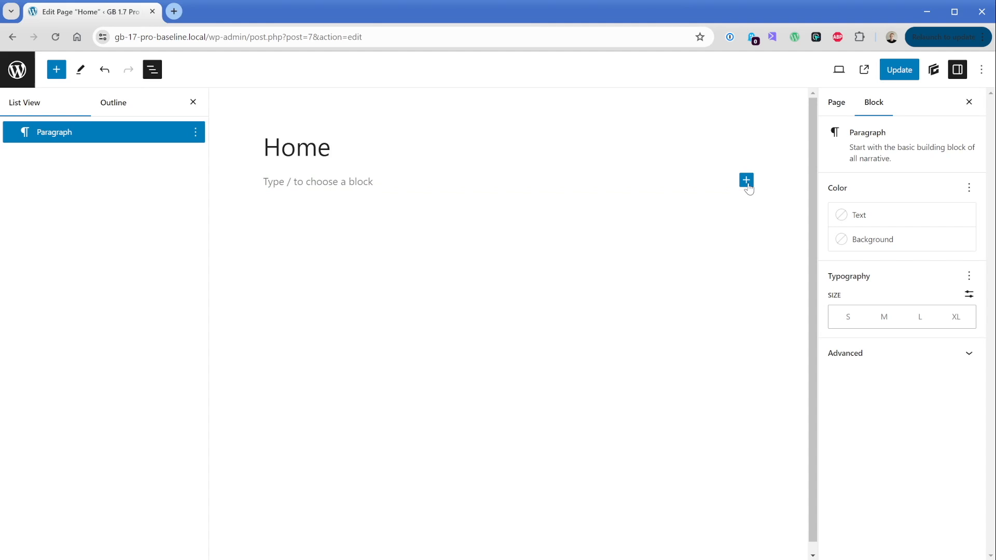
{"action": "mouse_move", "coordinate": [747, 181]}
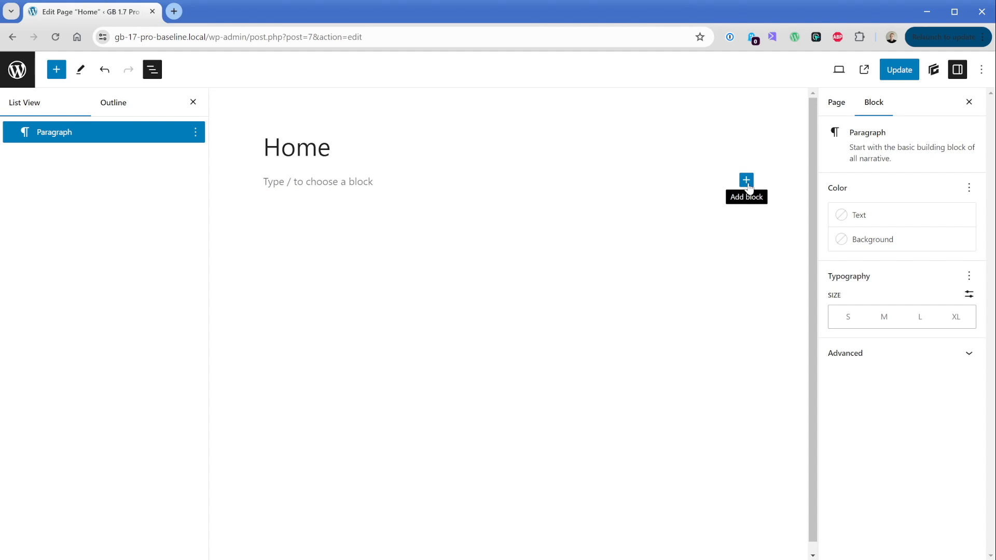
Step: Insert a GenerateBlocks Container block via the 'cont' search and dismiss the inner-container tip
{"action": "type", "text": "cont"}
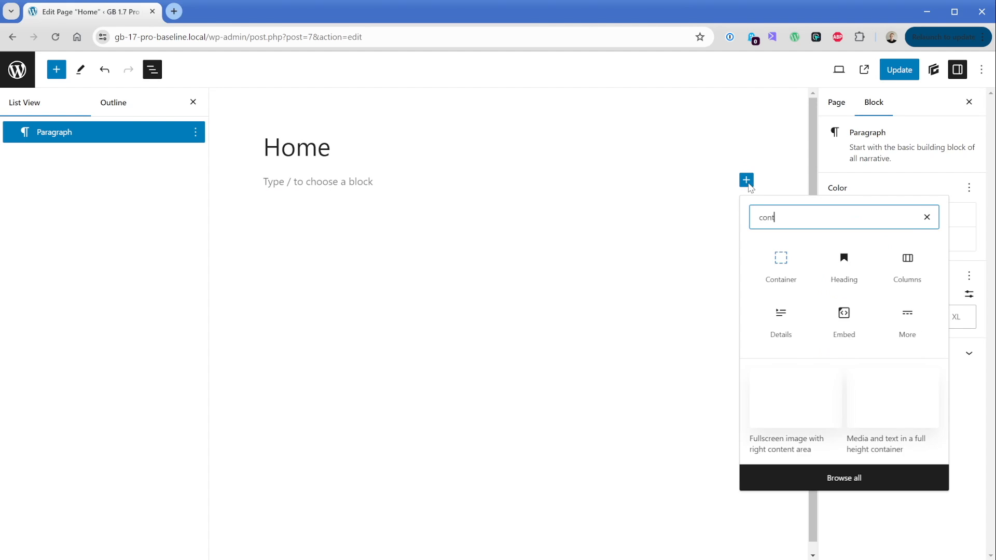
{"action": "left_click", "coordinate": [780, 264]}
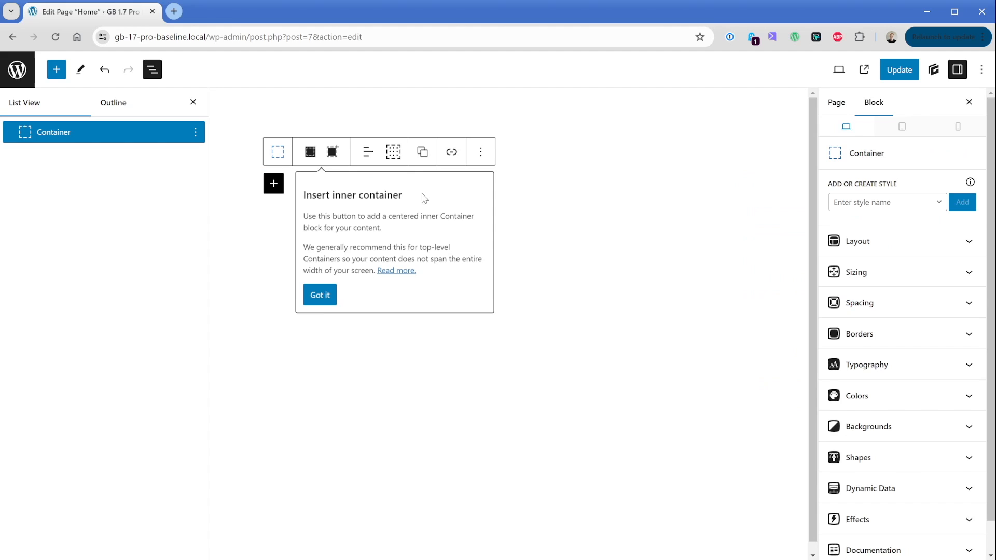
{"action": "left_click", "coordinate": [320, 294]}
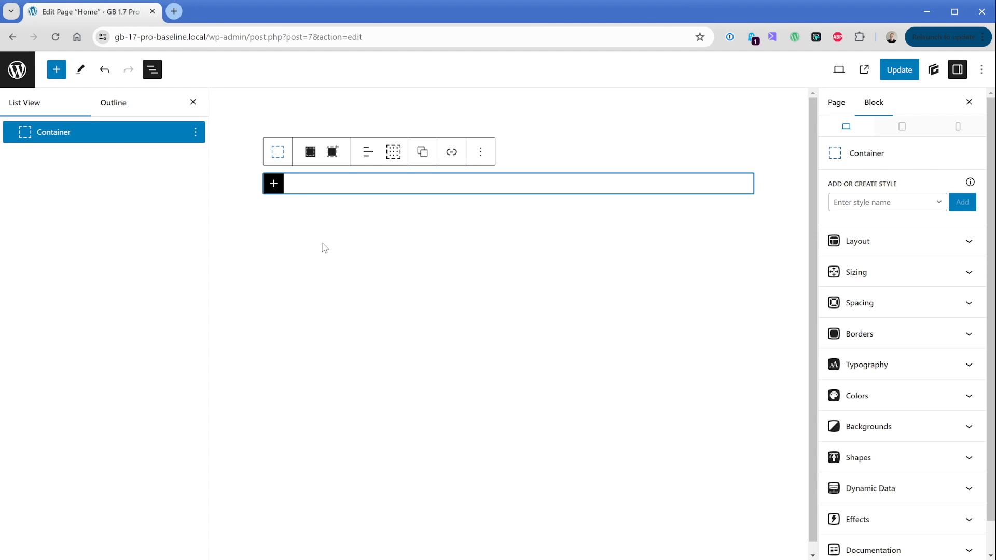
Step: Name a new style 'grid-1-2' in the container's Add or create style field
{"action": "left_click", "coordinate": [883, 203]}
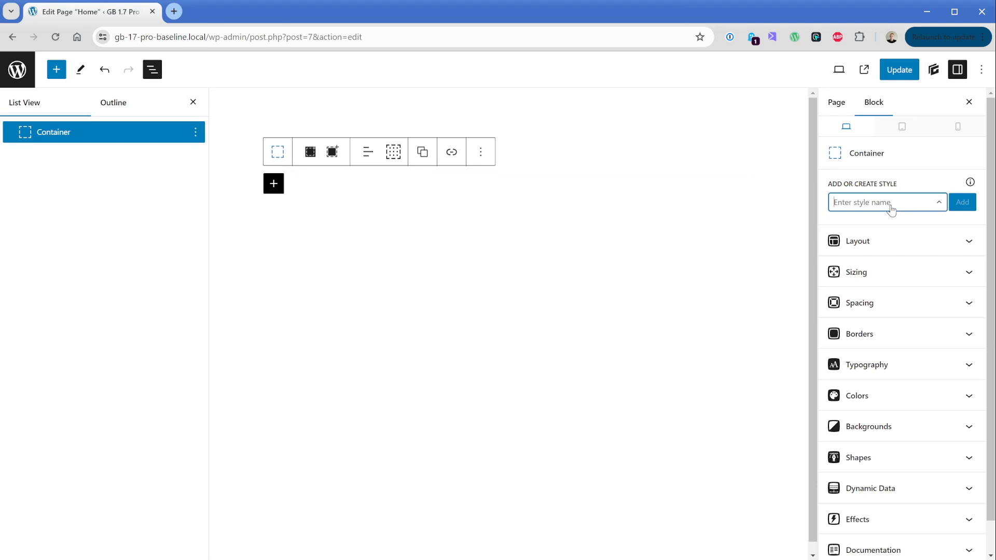
{"action": "type", "text": "grid-1"}
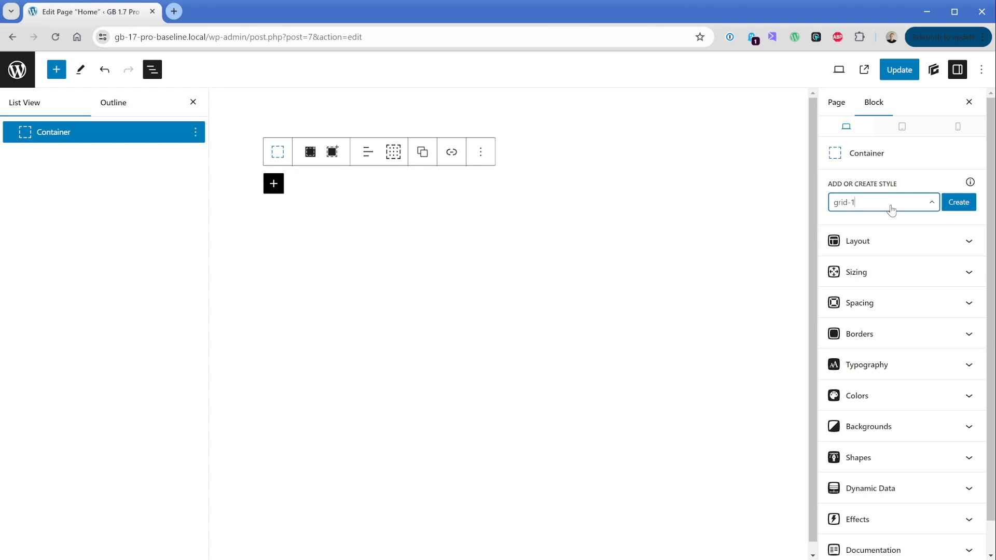
{"action": "type", "text": "-2"}
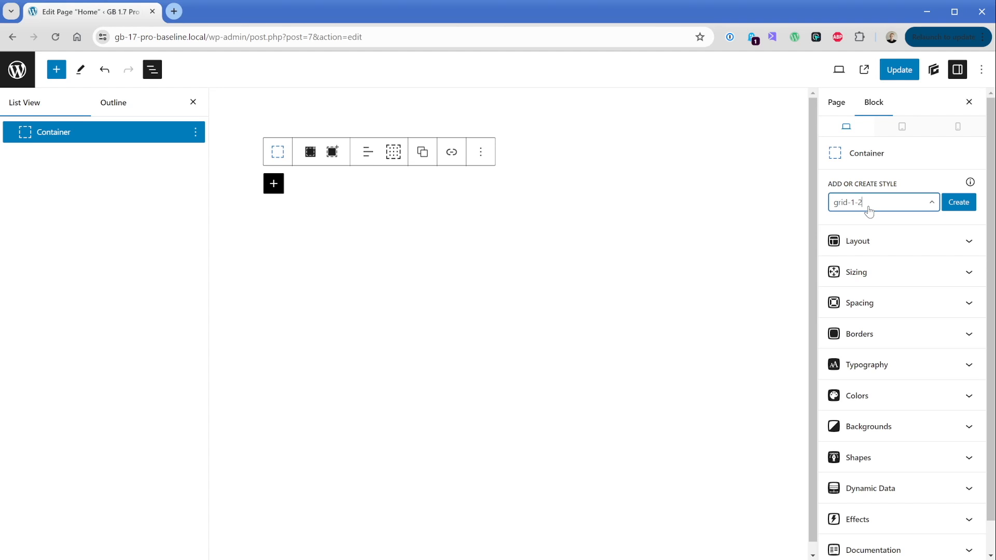
Step: Create grid-1-2 from a blank style and start editing it
{"action": "left_click", "coordinate": [958, 203]}
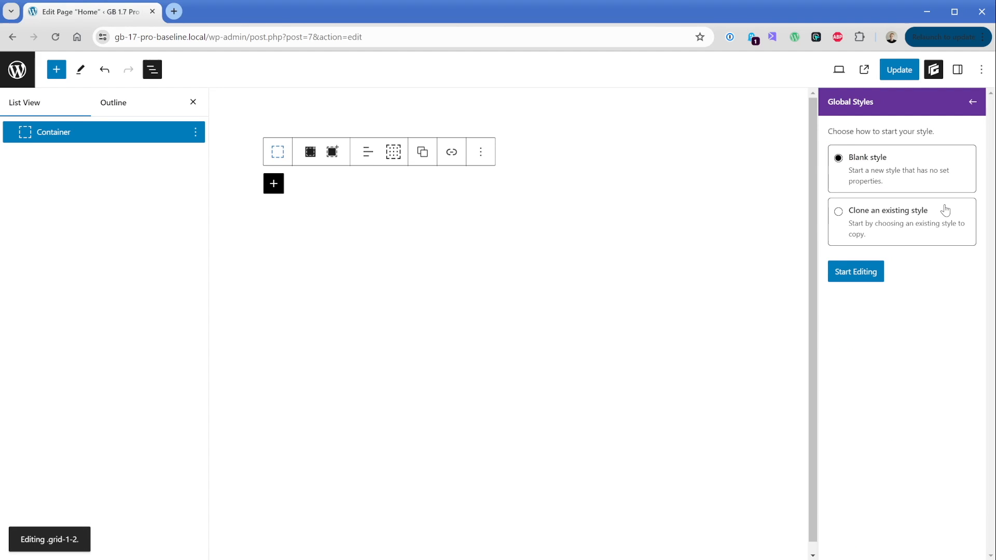
{"action": "left_click", "coordinate": [854, 271]}
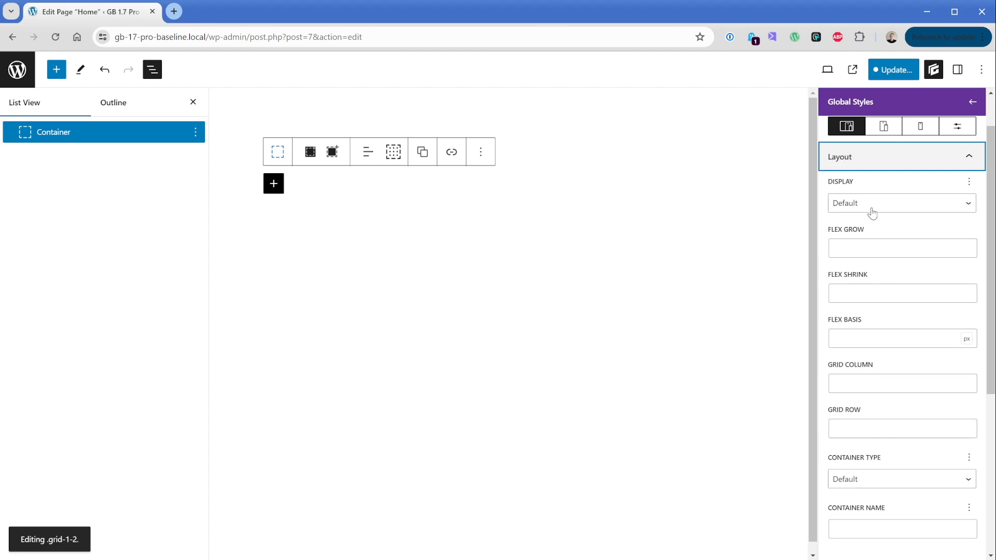
Step: Set the style's Display to Grid with custom template columns '1fr 2fr'
{"action": "left_click", "coordinate": [901, 203]}
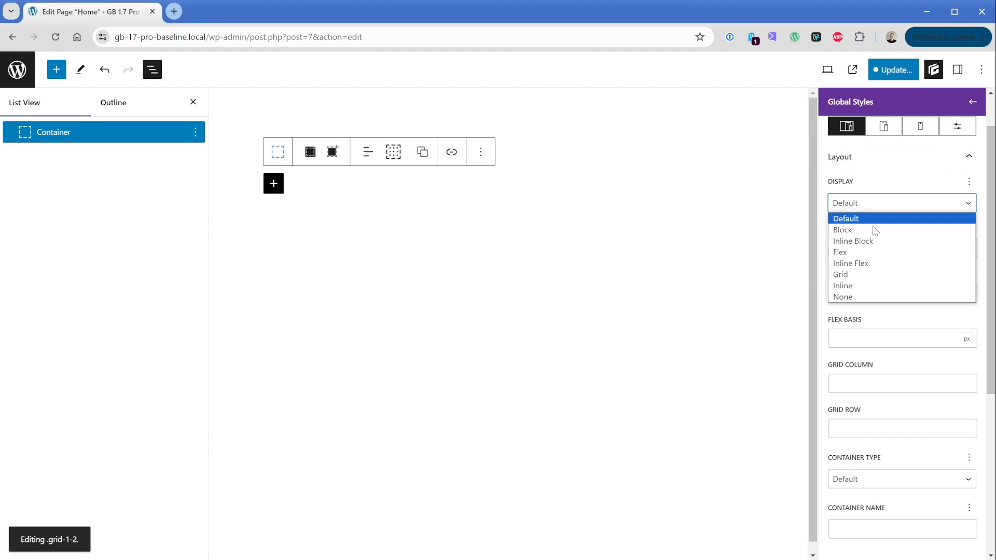
{"action": "left_click", "coordinate": [839, 274]}
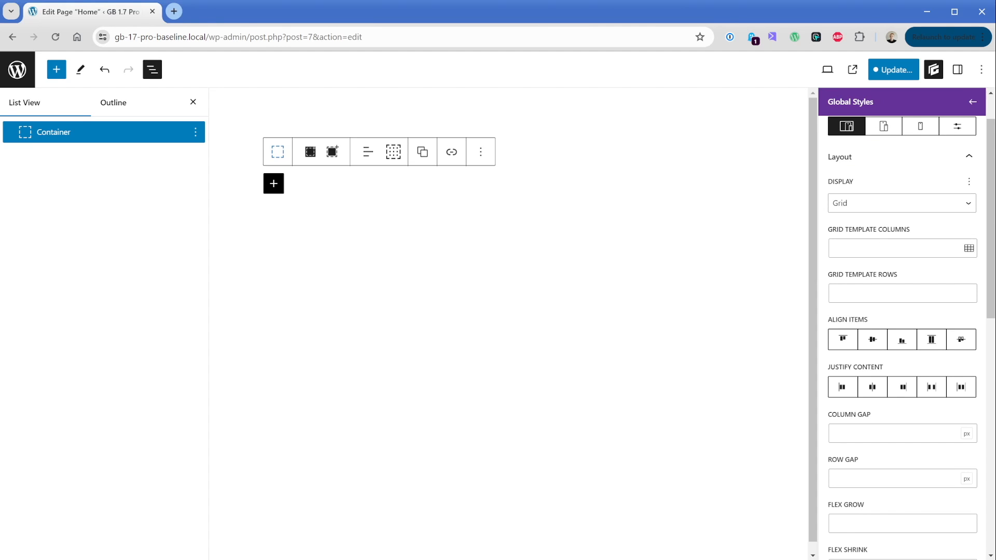
{"action": "left_click", "coordinate": [968, 248]}
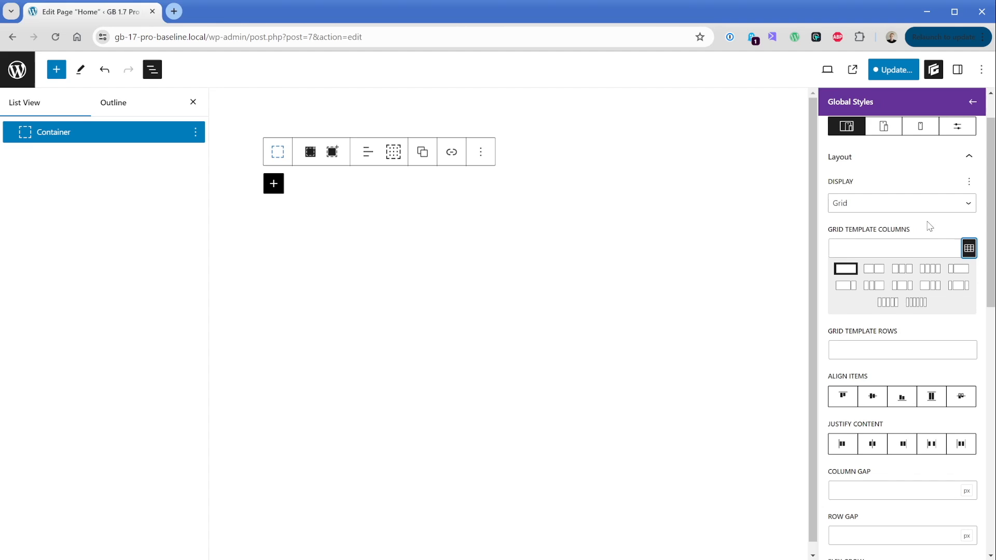
{"action": "left_click", "coordinate": [874, 268]}
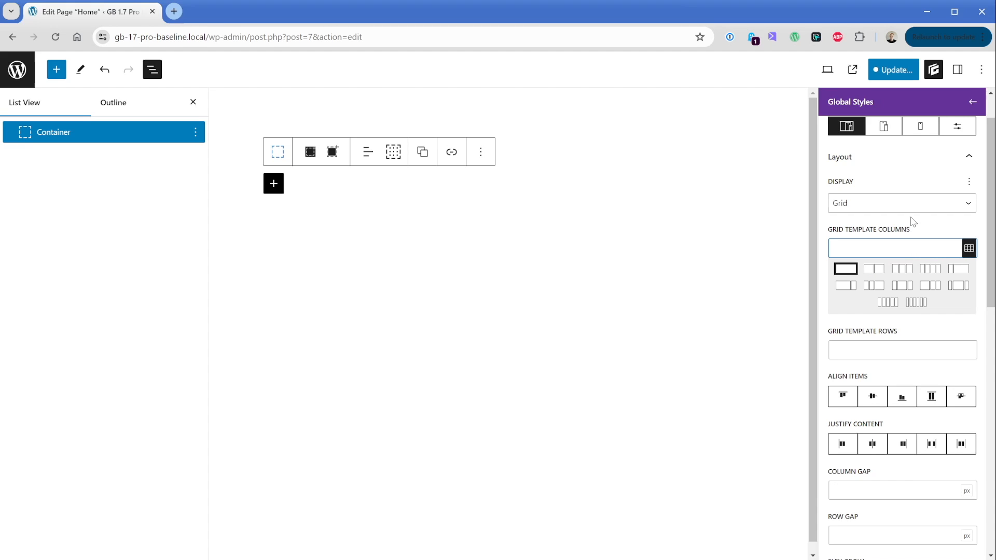
{"action": "type", "text": "1fr 2fr"}
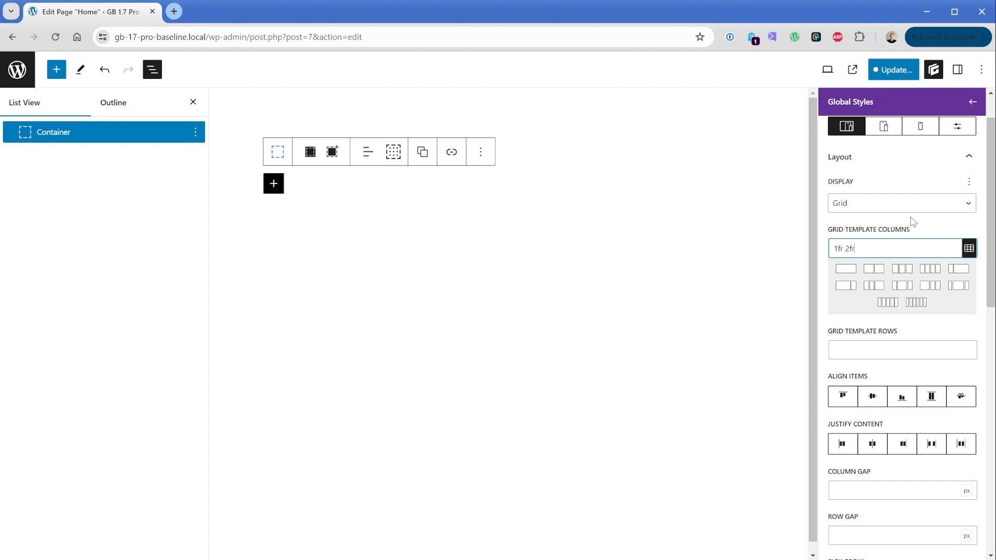
{"action": "double_click", "coordinate": [839, 248]}
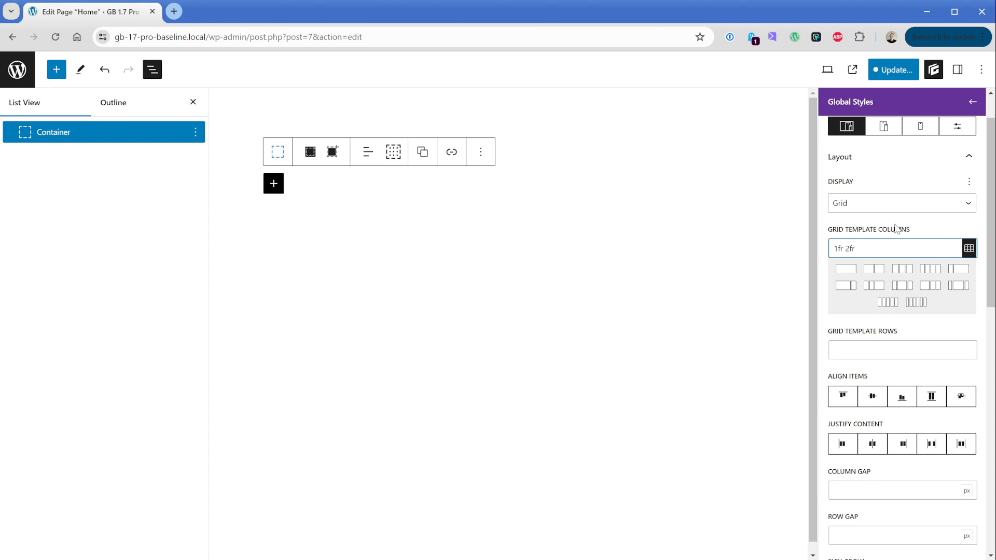
{"action": "left_click", "coordinate": [896, 249]}
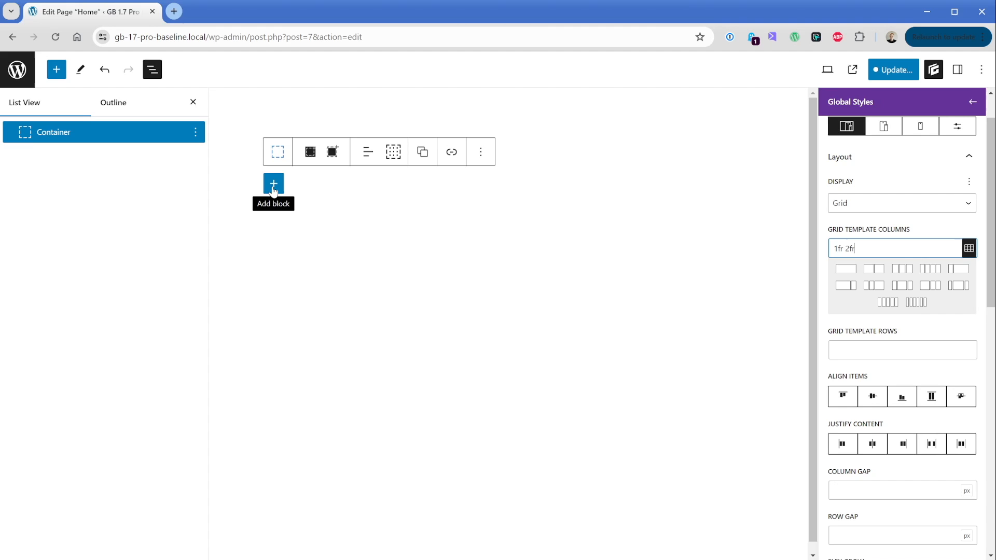
Step: Add an inner Container block inside the grid container
{"action": "left_click", "coordinate": [273, 184]}
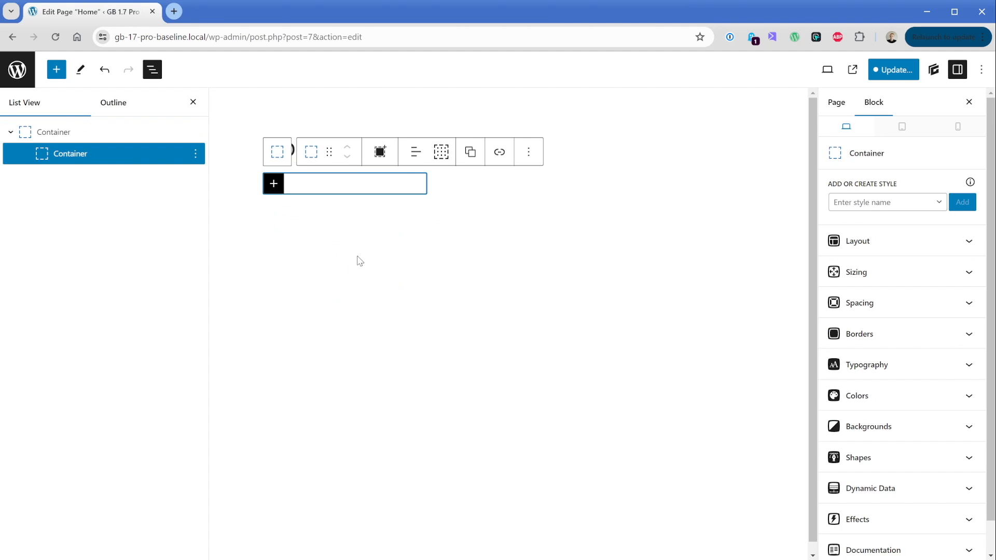
{"action": "mouse_move", "coordinate": [429, 178]}
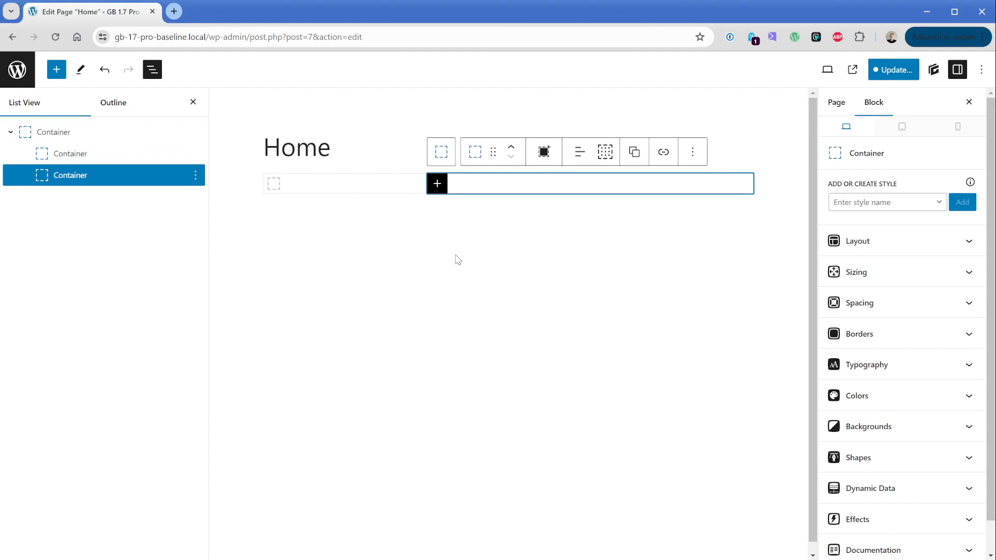
{"action": "mouse_move", "coordinate": [348, 234]}
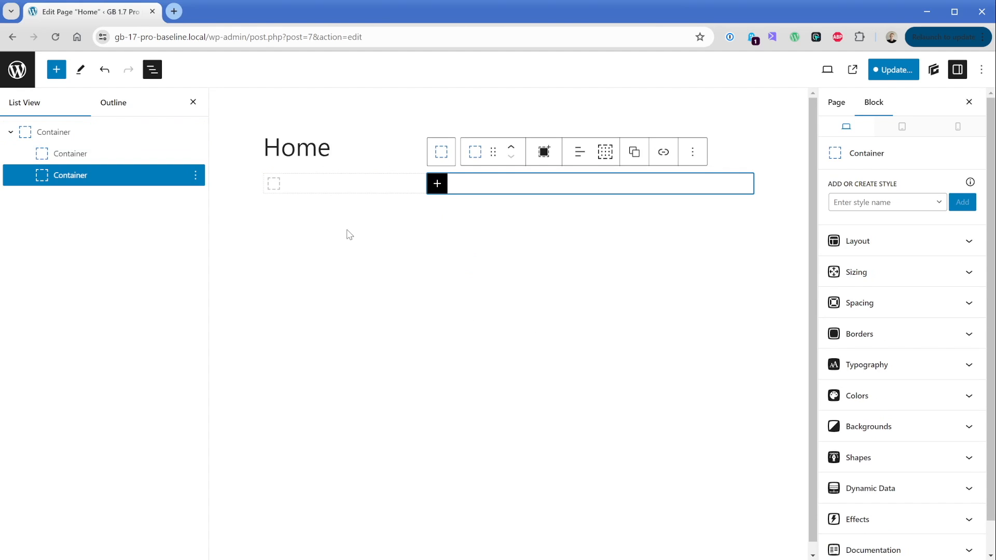
{"action": "mouse_move", "coordinate": [427, 182]}
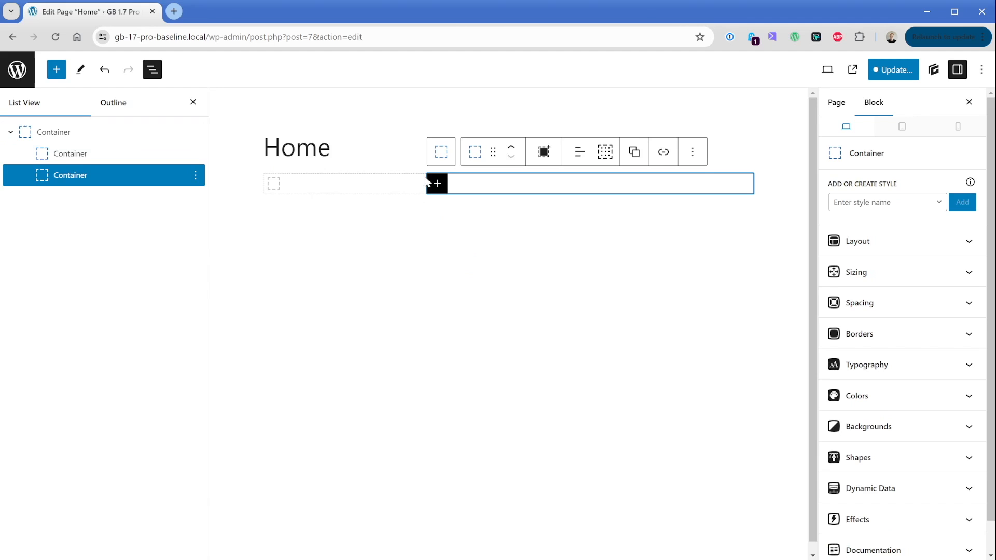
{"action": "mouse_move", "coordinate": [428, 196]}
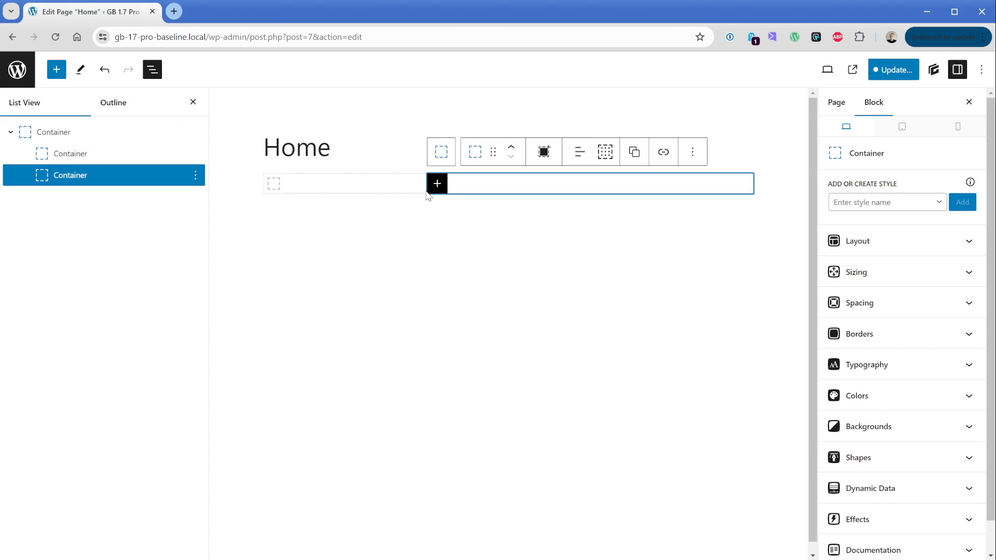
{"action": "mouse_move", "coordinate": [768, 169]}
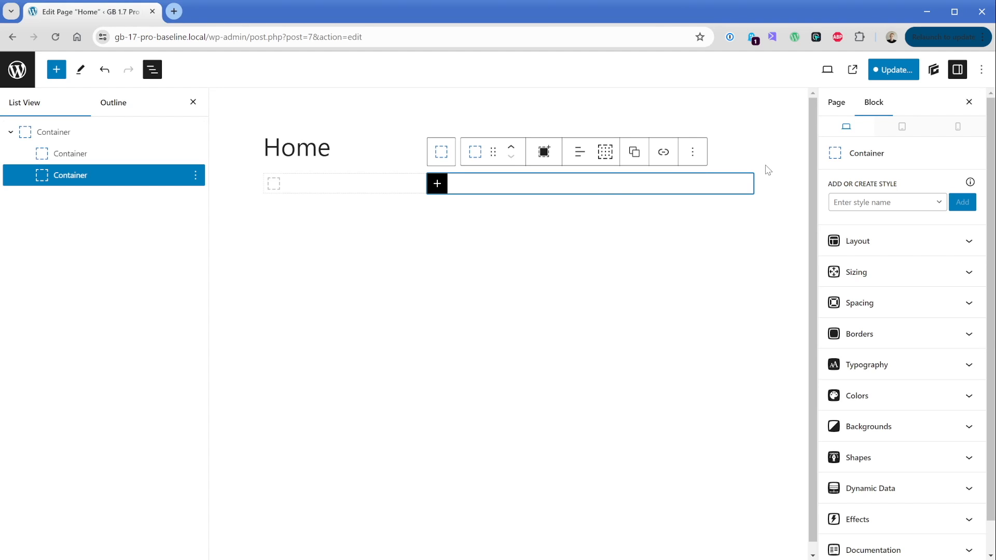
Step: Insert a Headline block into the wide column container
{"action": "left_click", "coordinate": [437, 184]}
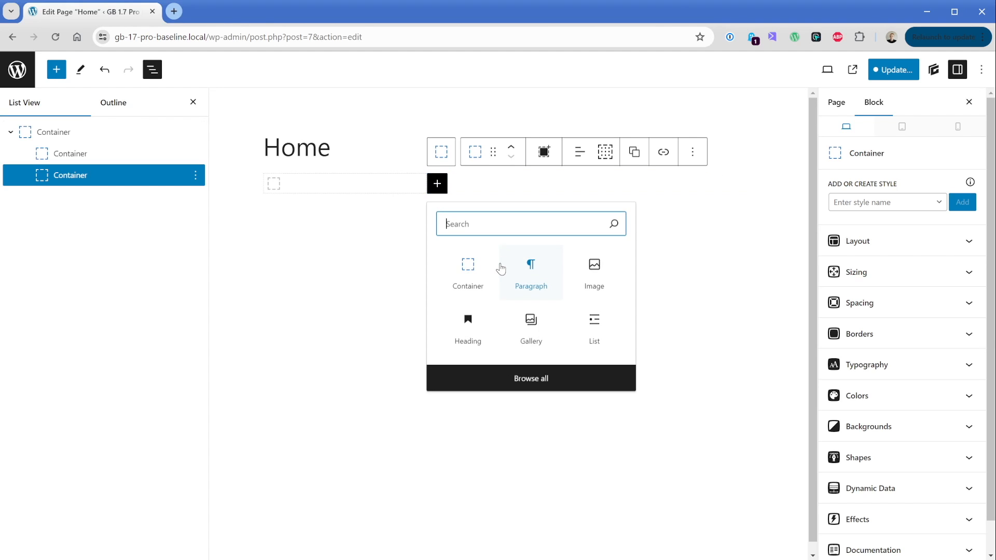
{"action": "type", "text": "headl"}
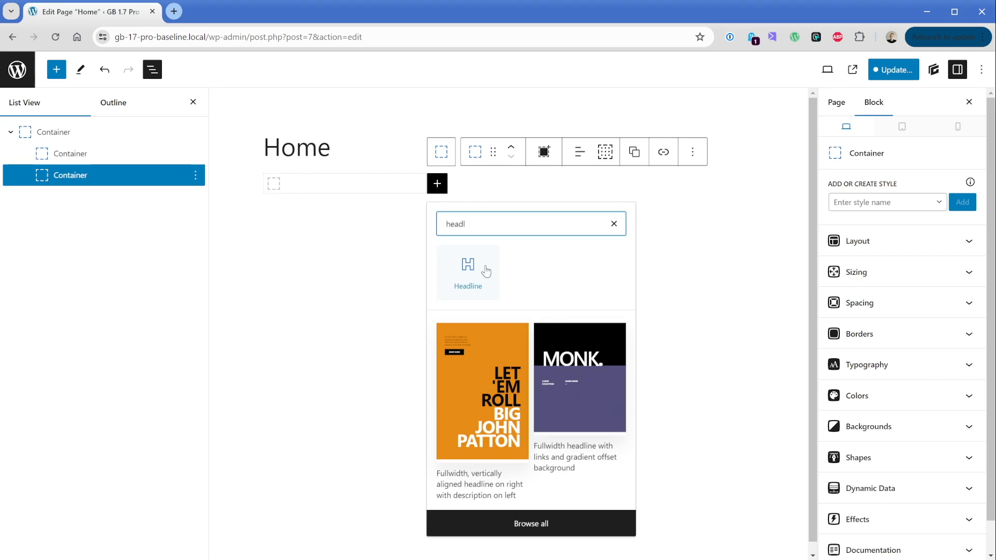
{"action": "left_click", "coordinate": [469, 266]}
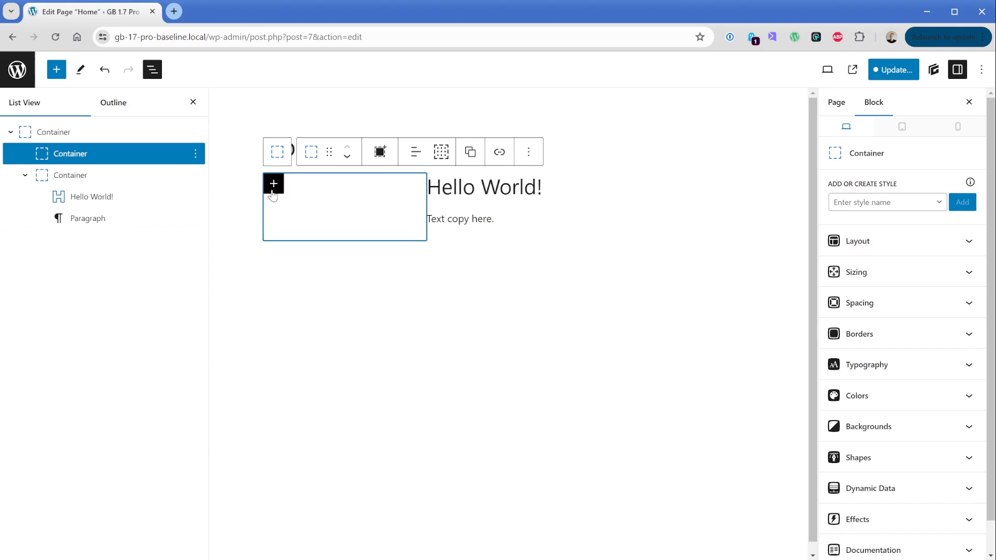
Step: Insert an Image block into the other container and select the Hello World text container
{"action": "left_click", "coordinate": [273, 184]}
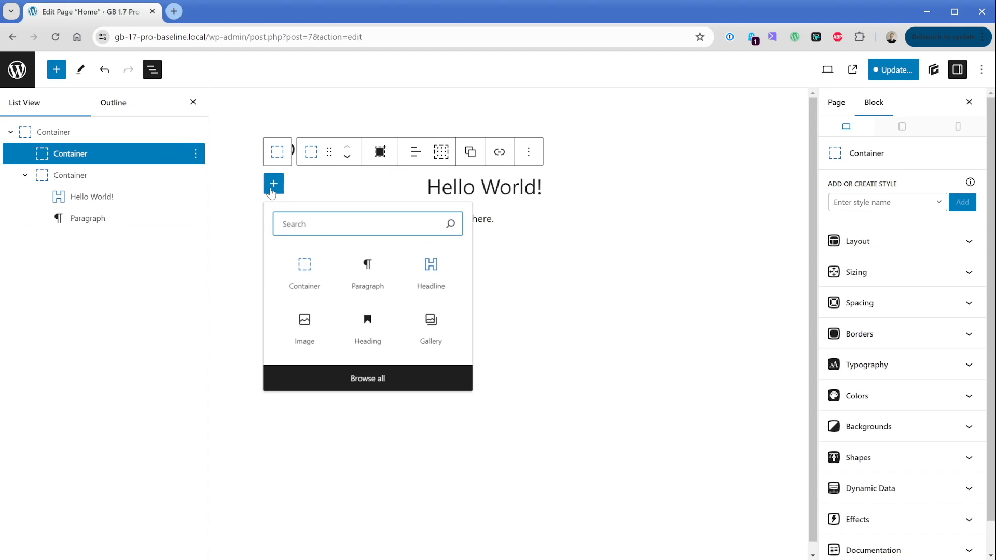
{"action": "left_click", "coordinate": [304, 265]}
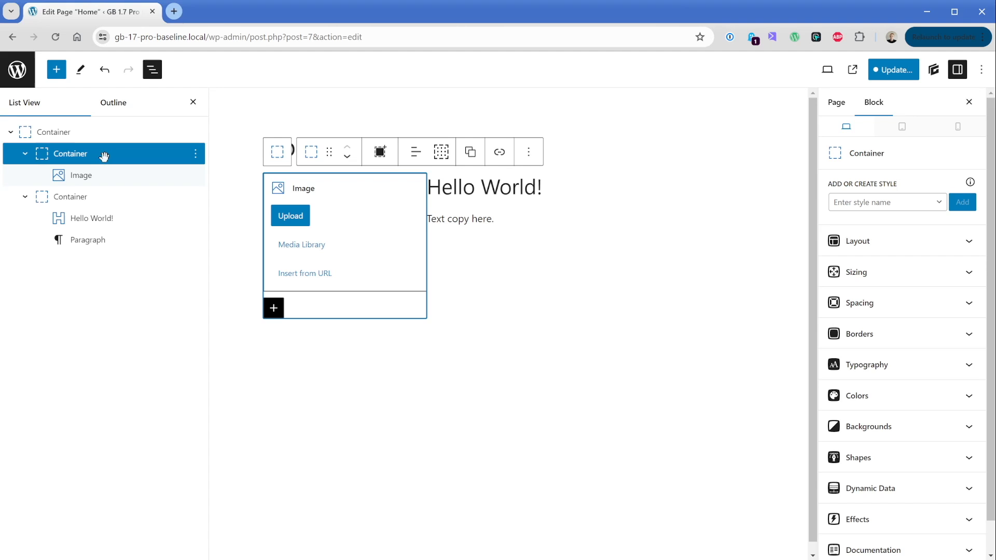
{"action": "mouse_move", "coordinate": [349, 169]}
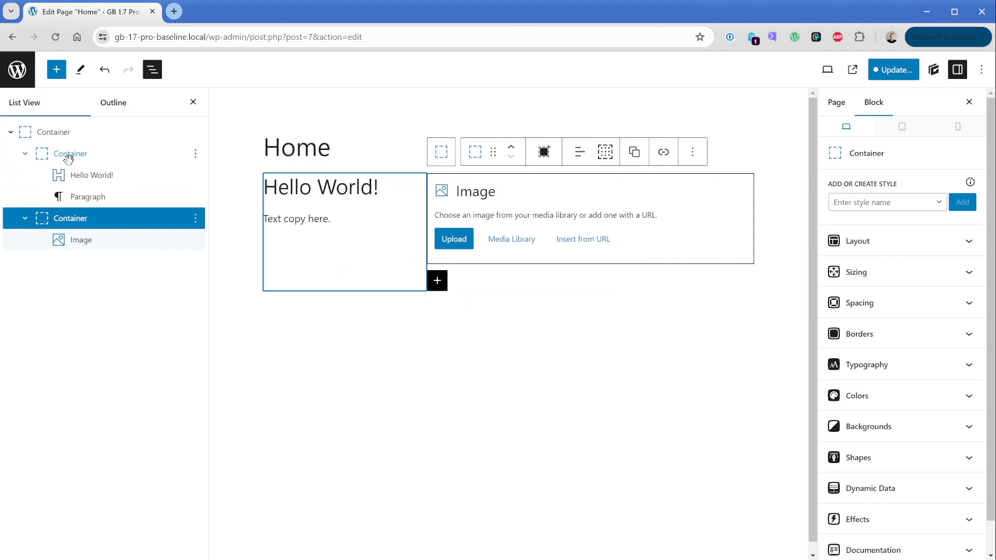
{"action": "left_click", "coordinate": [69, 154]}
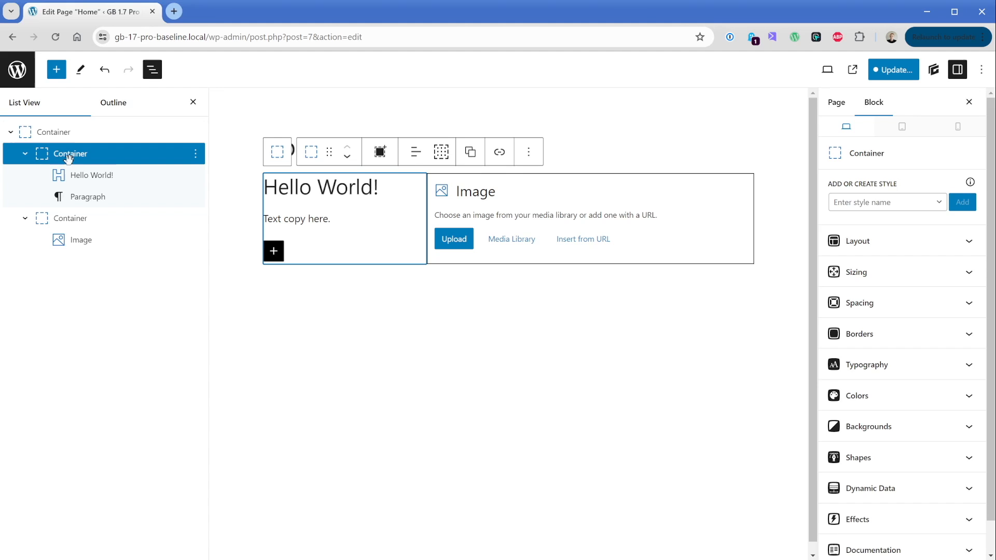
Step: Select the outer grid container and name a second style 'gap-2'
{"action": "left_click", "coordinate": [53, 132]}
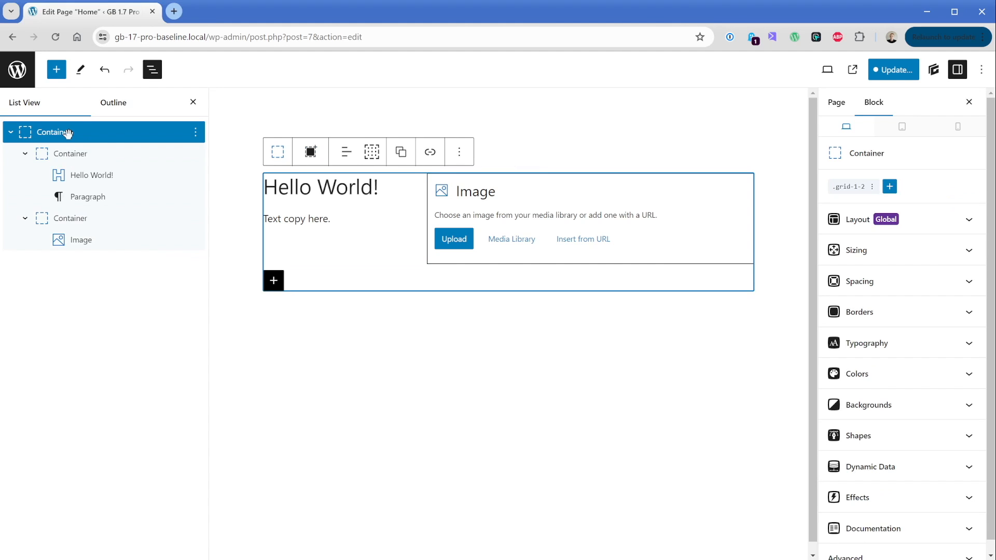
{"action": "mouse_move", "coordinate": [850, 186]}
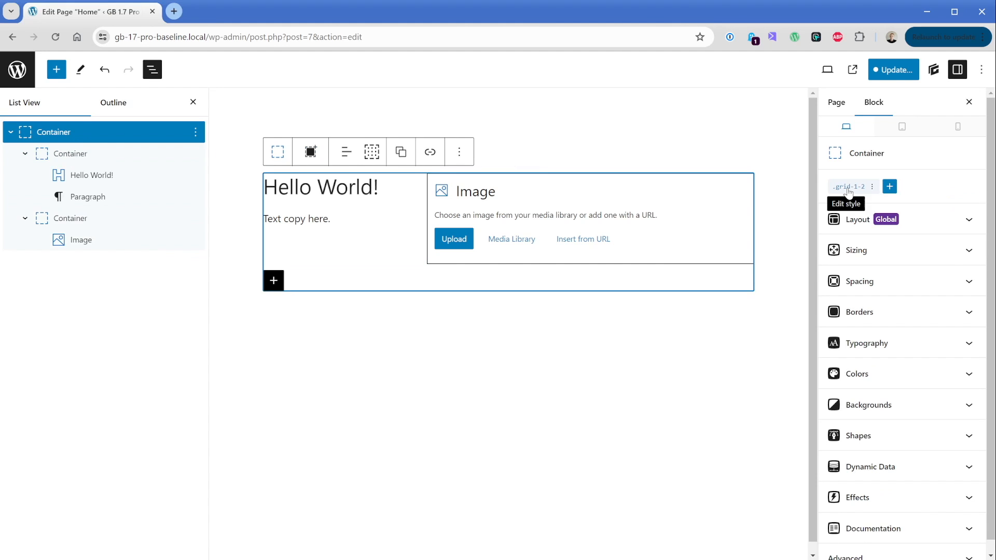
{"action": "mouse_move", "coordinate": [918, 197]}
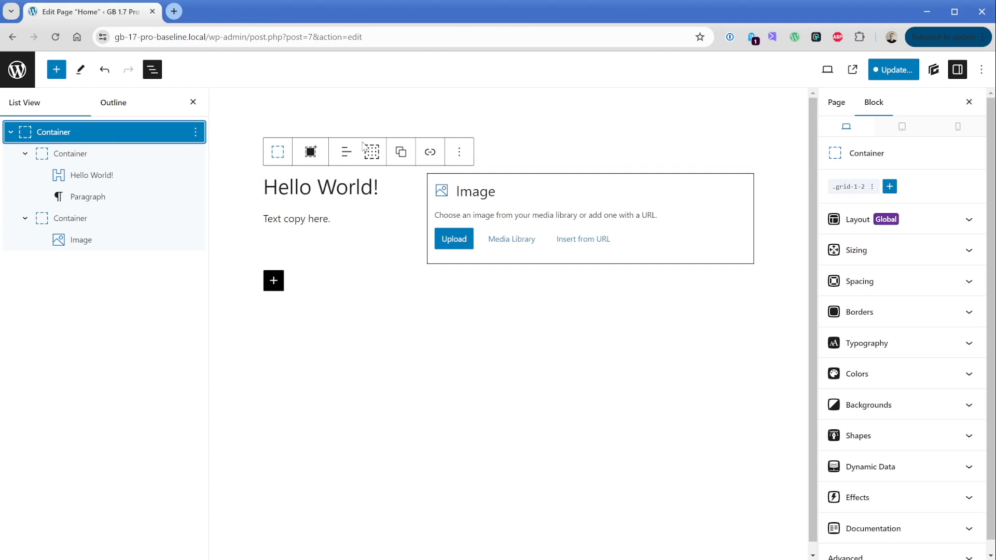
{"action": "left_click", "coordinate": [889, 186]}
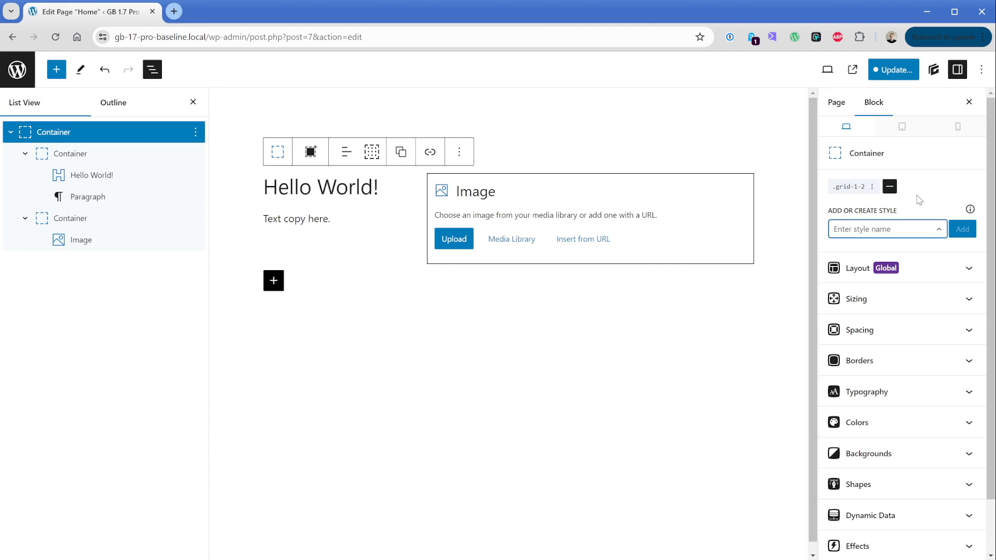
{"action": "type", "text": "gap-2"}
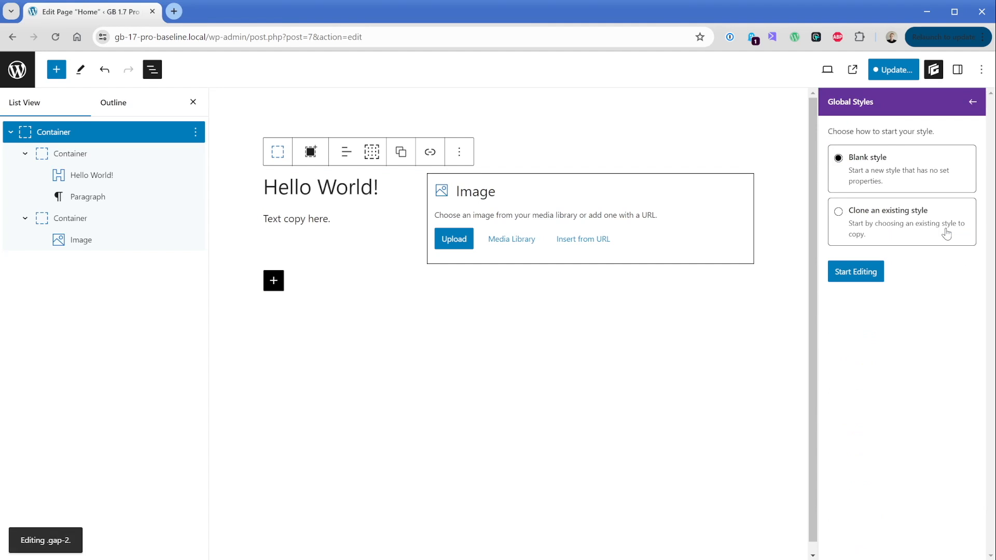
Step: Build gap-2 from blank as a Grid with 2rem column and row gaps, then finish editing
{"action": "left_click", "coordinate": [855, 271]}
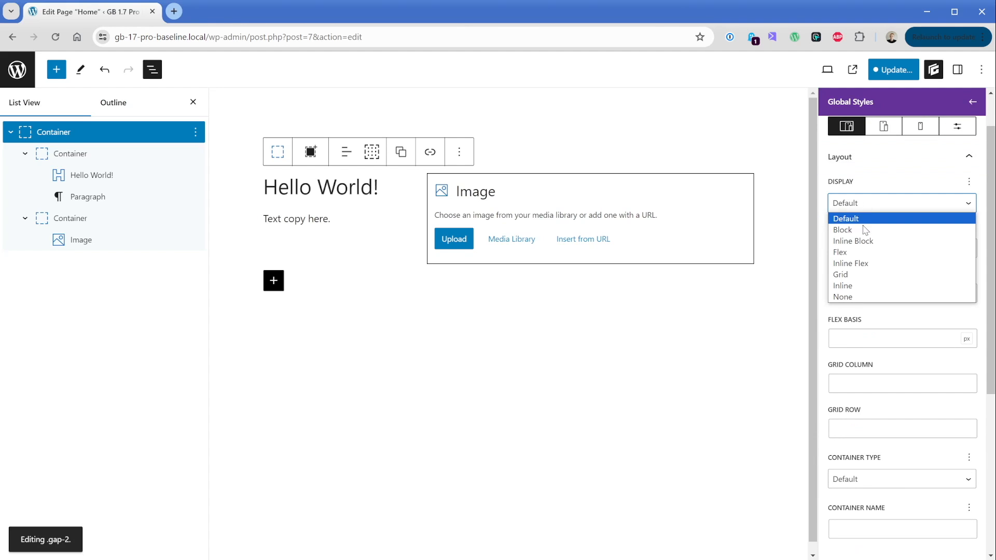
{"action": "left_click", "coordinate": [839, 274]}
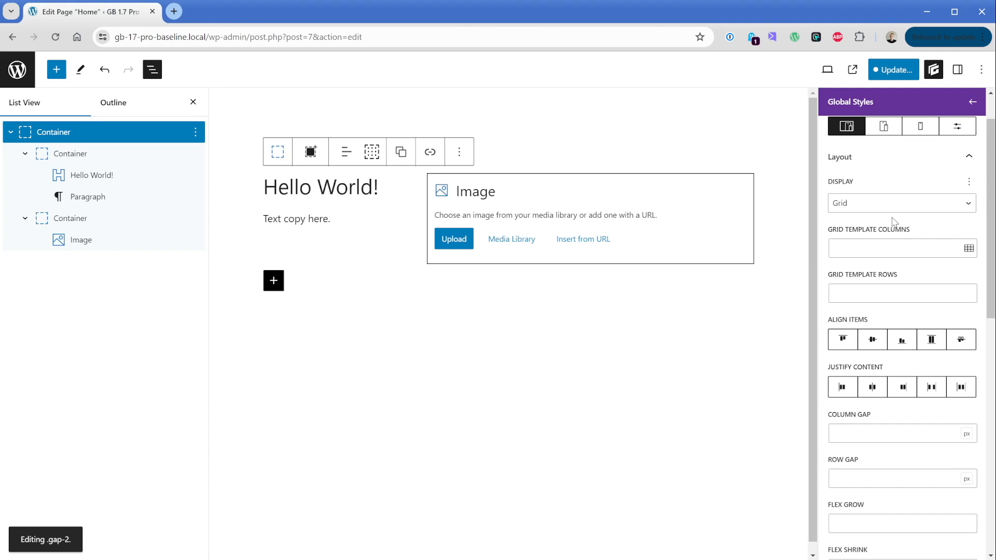
{"action": "mouse_move", "coordinate": [922, 230]}
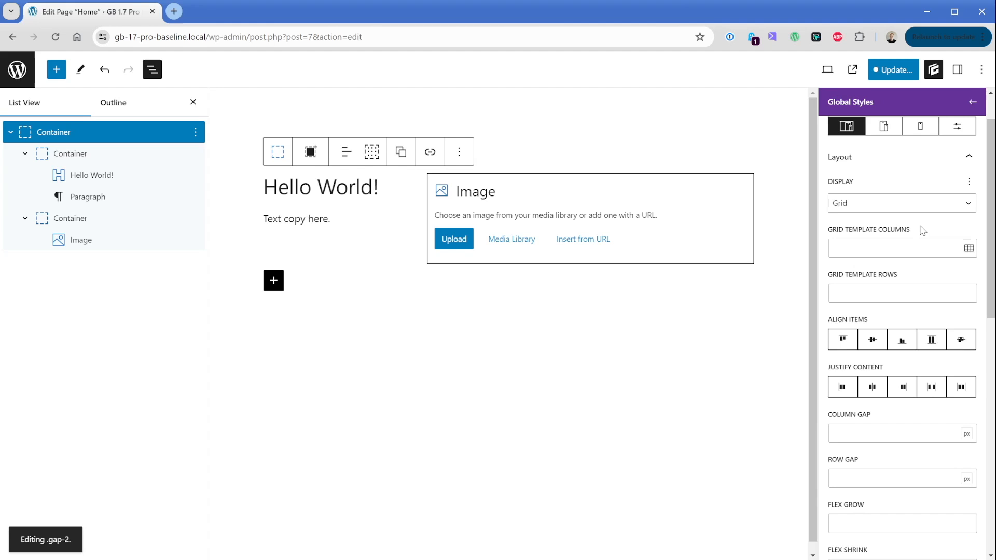
{"action": "scroll", "scroll_direction": "down", "scroll_amount": 3}
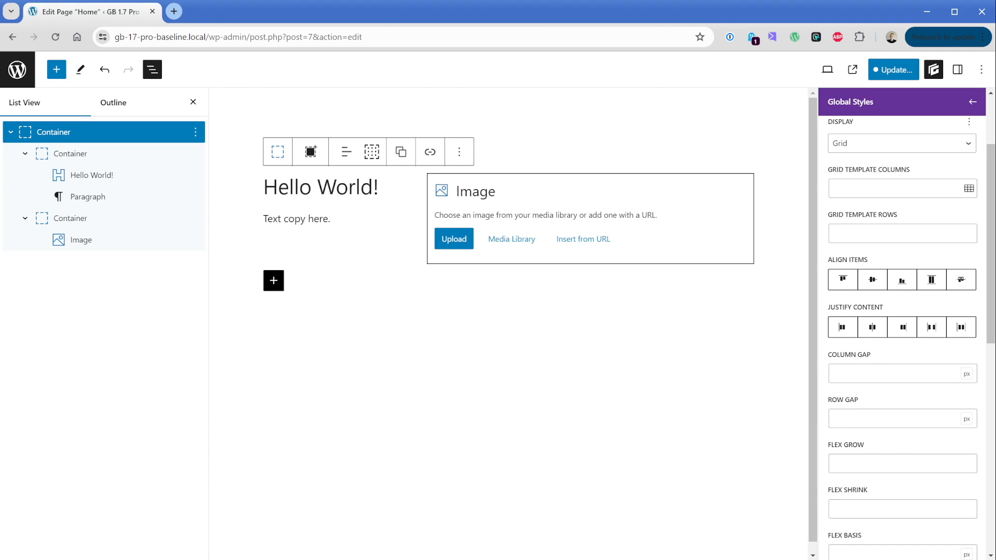
{"action": "left_click", "coordinate": [895, 373]}
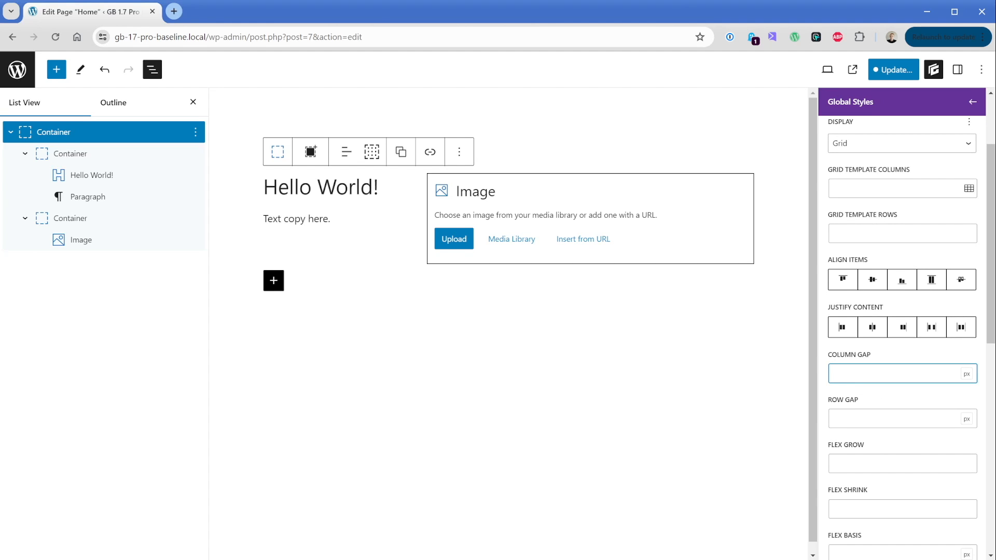
{"action": "type", "text": "2"}
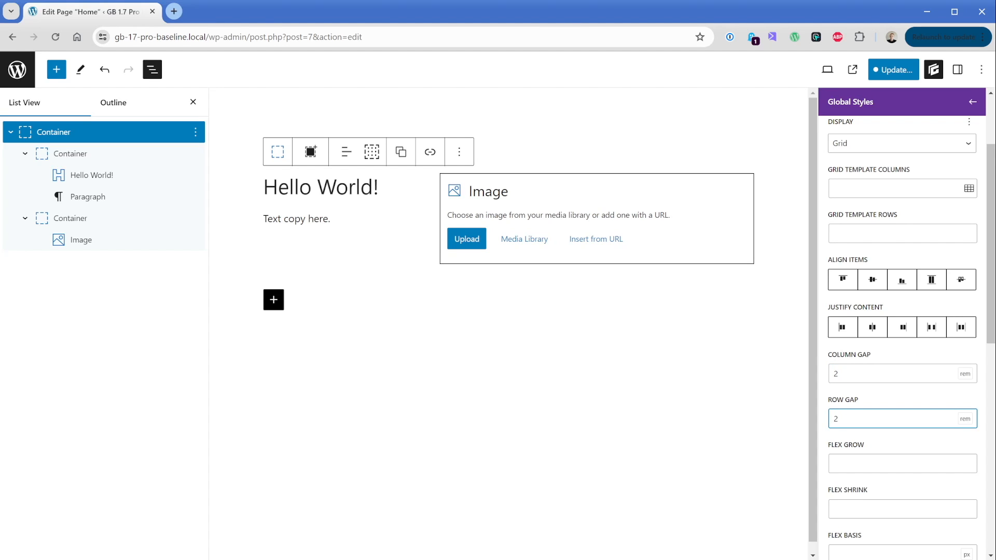
{"action": "left_click", "coordinate": [964, 418]}
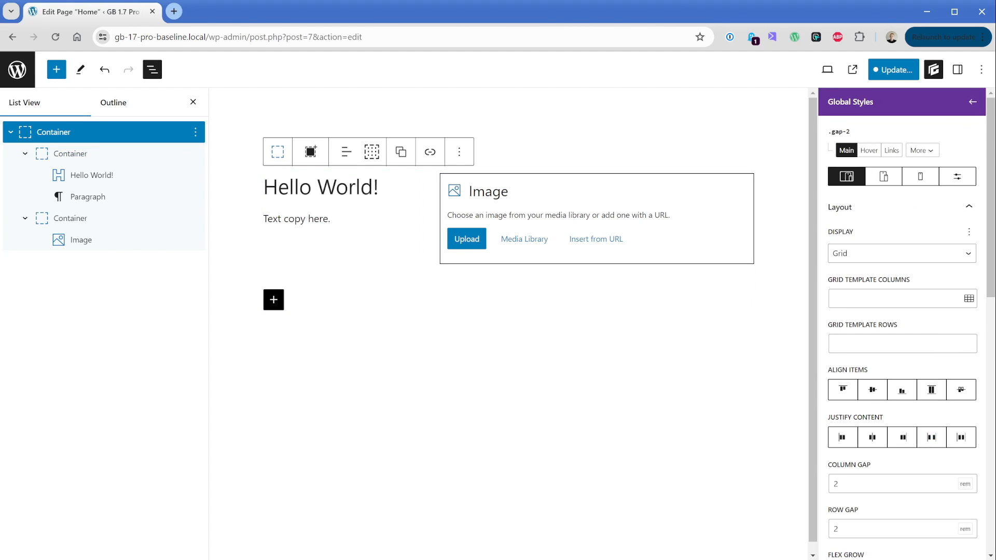
{"action": "left_click", "coordinate": [972, 102]}
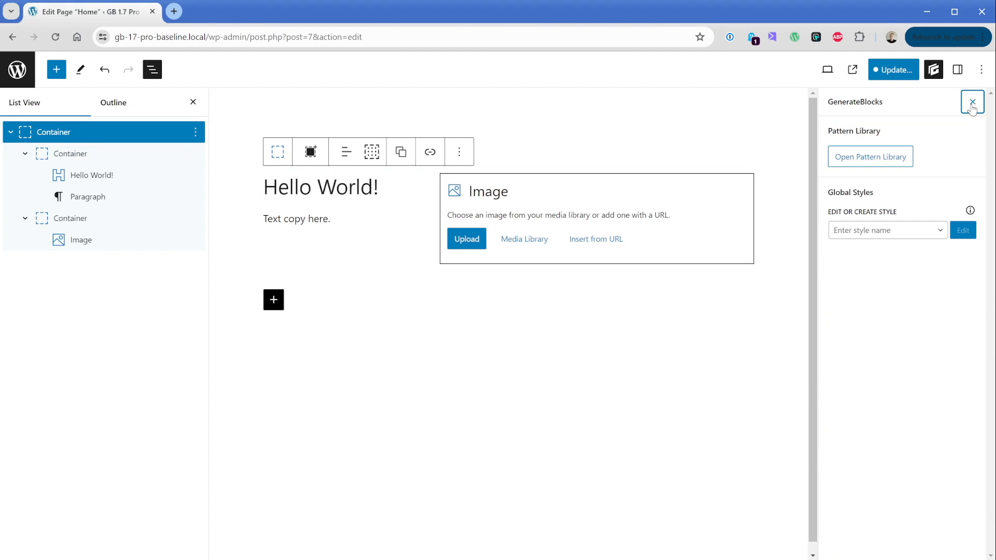
Step: Return to the container's block settings showing .grid-1-2 and .gap-2 applied
{"action": "left_click", "coordinate": [958, 70]}
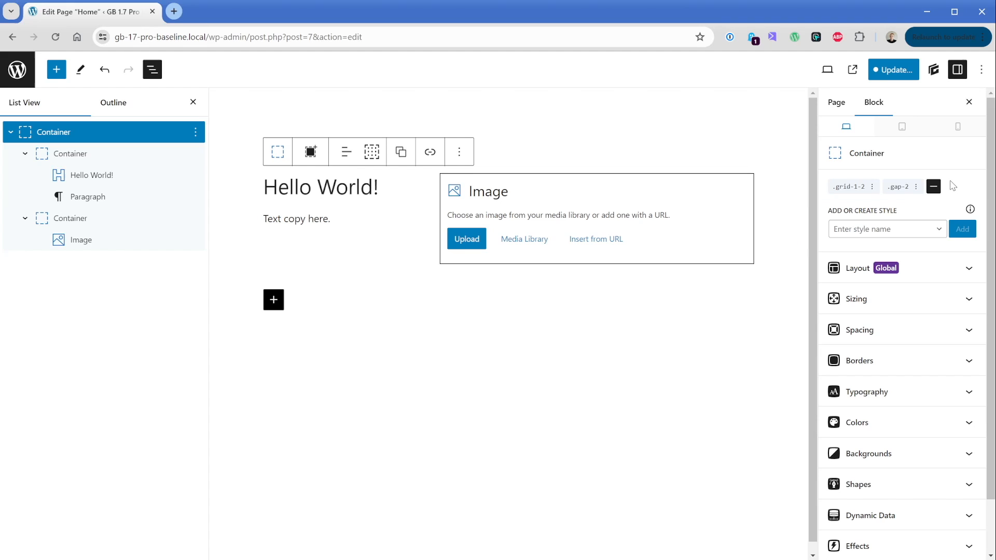
{"action": "mouse_move", "coordinate": [897, 186]}
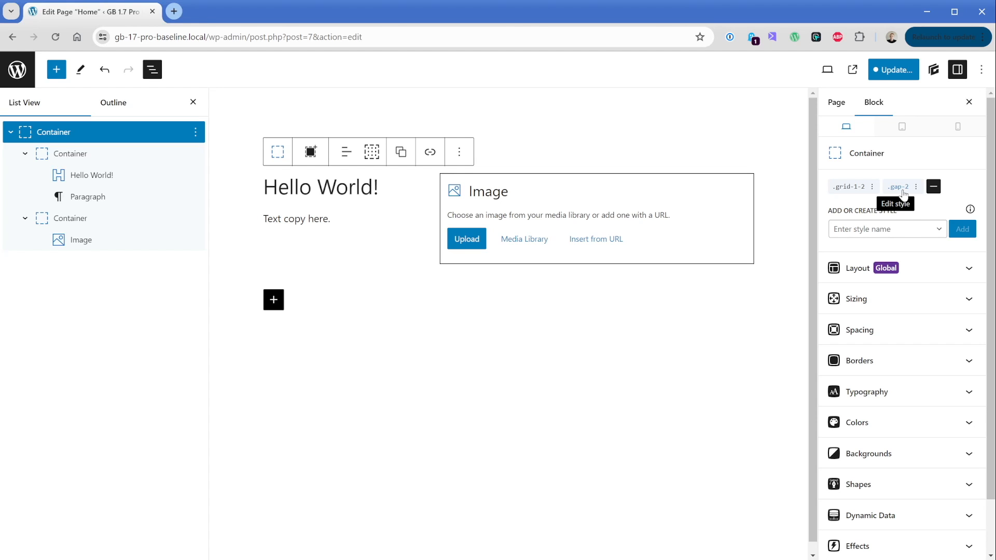
Step: Create a new global style named 'shadow' on the Hello World text container
{"action": "left_click", "coordinate": [70, 154]}
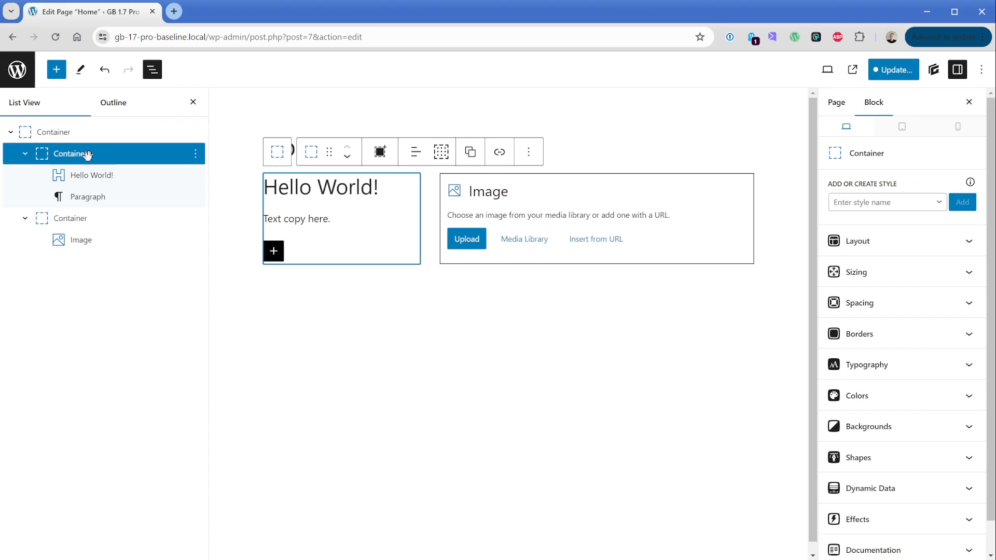
{"action": "left_click", "coordinate": [883, 203]}
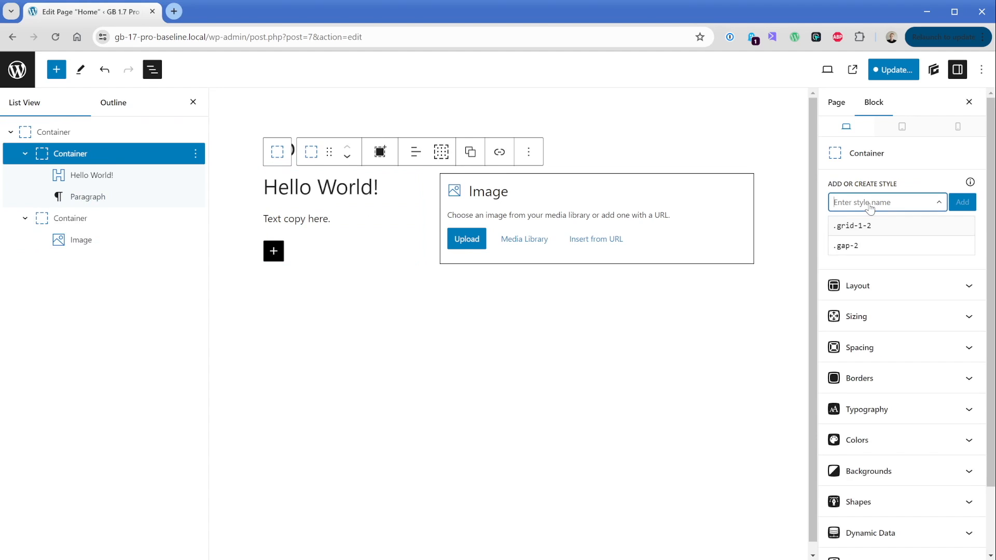
{"action": "type", "text": "shadow"}
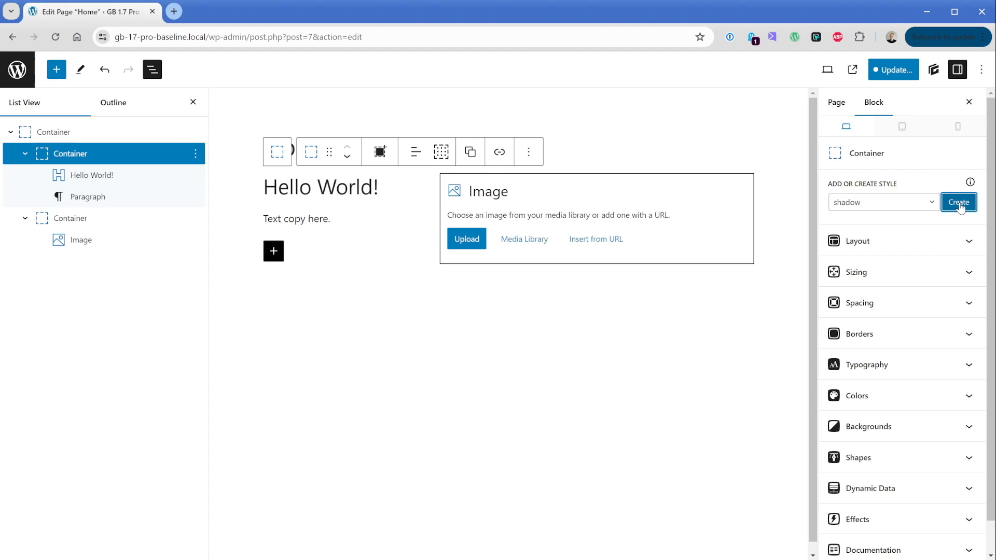
{"action": "left_click", "coordinate": [958, 203]}
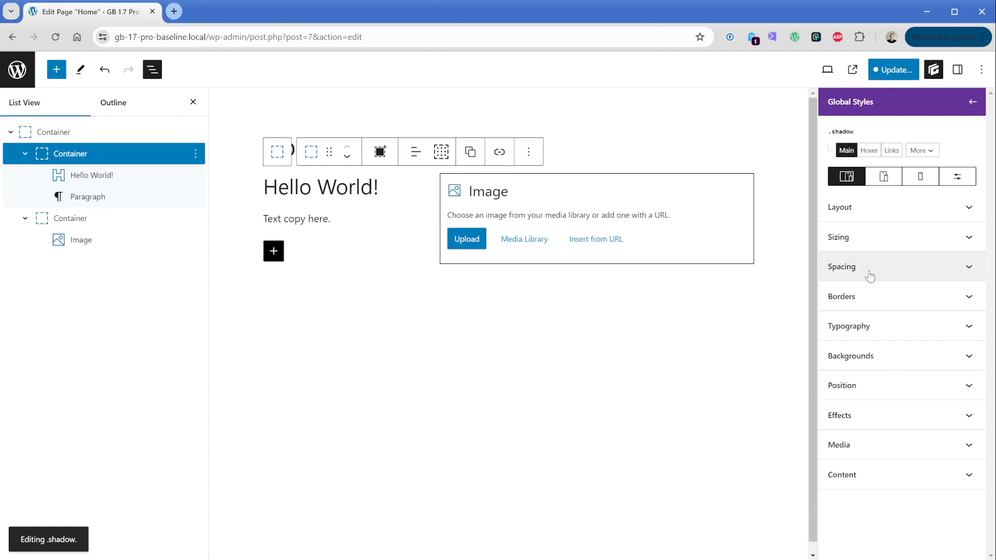
Step: Add a Box Shadow under Effects with horizontal offset 0
{"action": "left_click", "coordinate": [838, 415]}
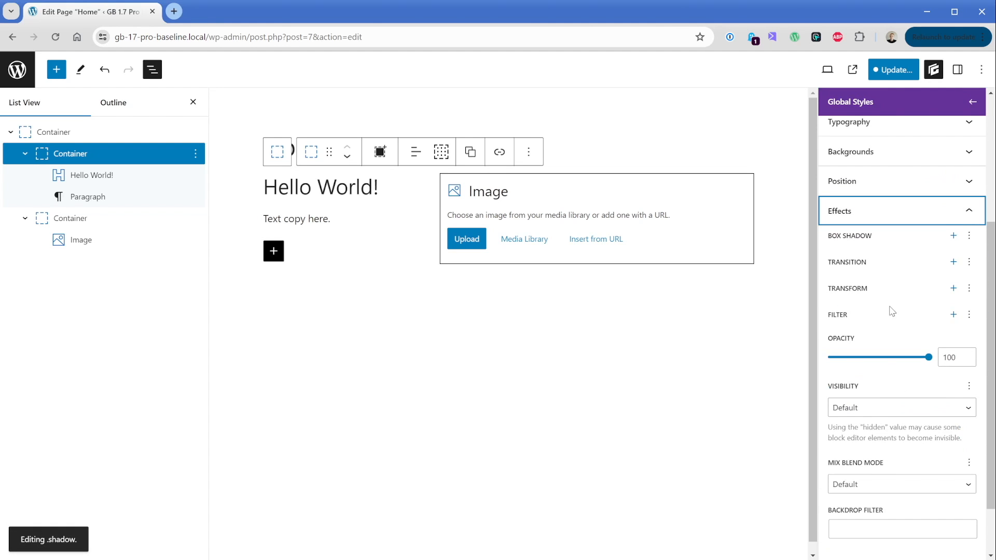
{"action": "left_click", "coordinate": [953, 235]}
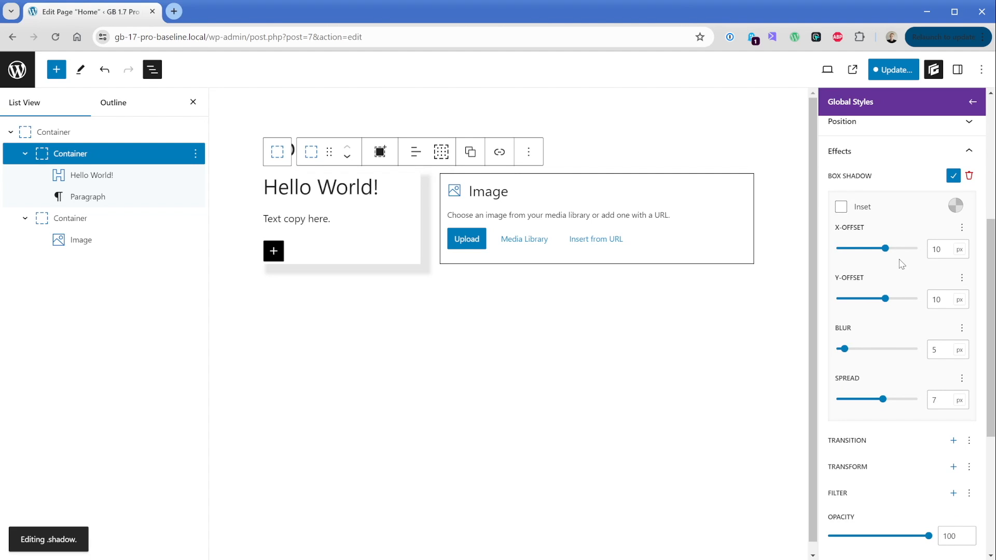
{"action": "left_click", "coordinate": [936, 250]}
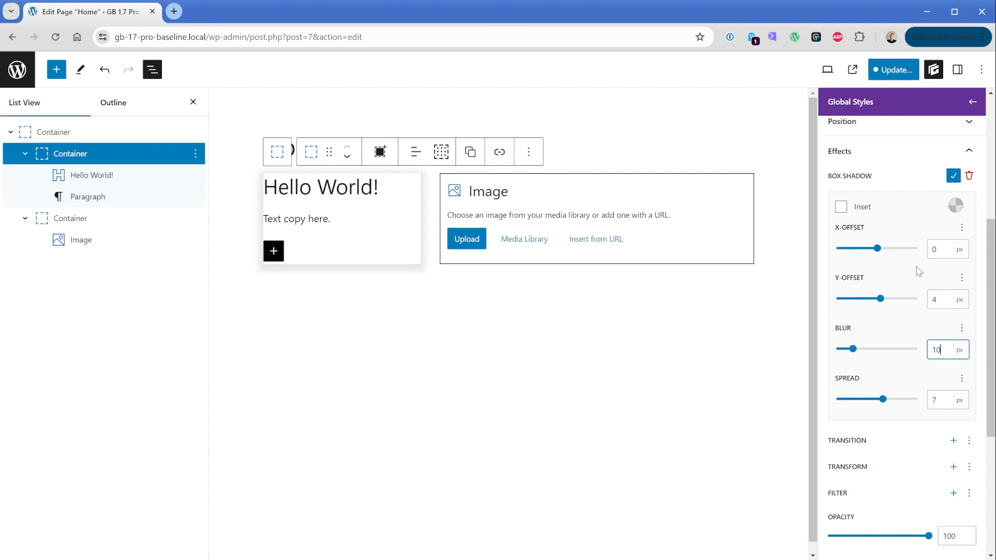
{"action": "type", "text": "0"}
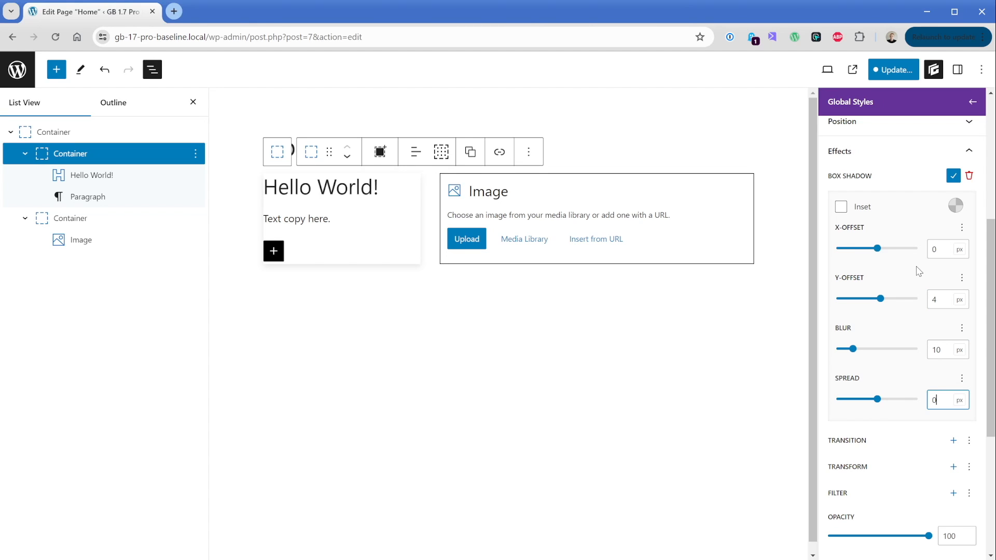
{"action": "mouse_move", "coordinate": [217, 269]}
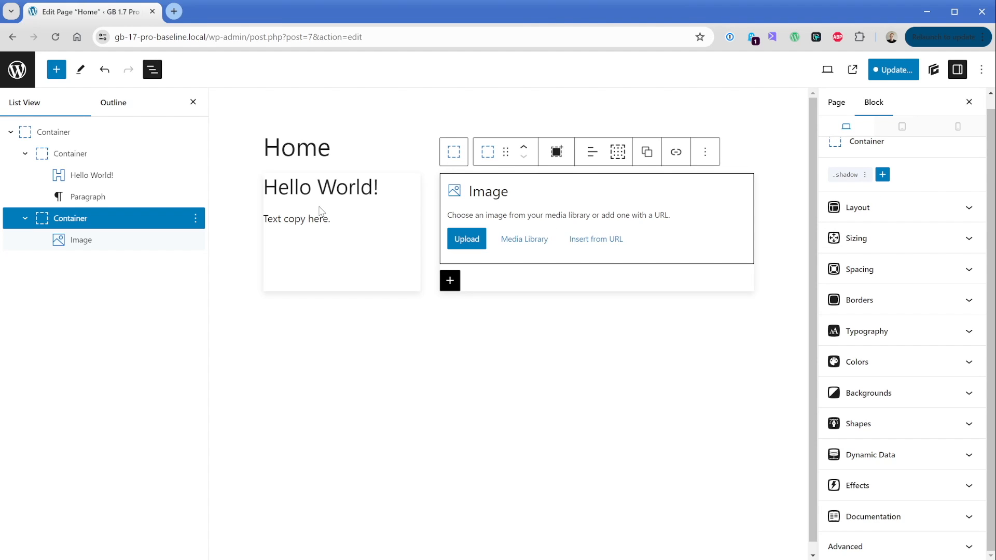
{"action": "mouse_move", "coordinate": [406, 297]}
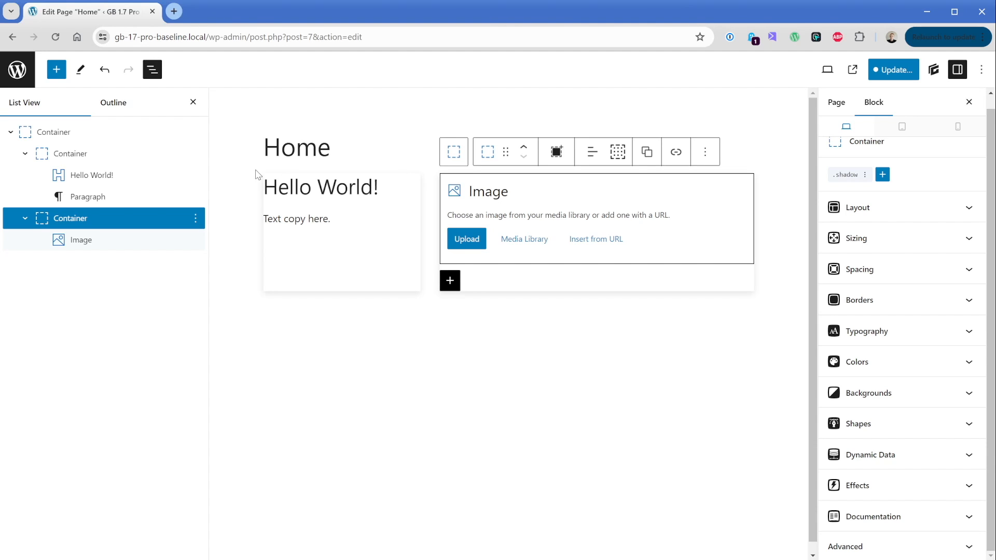
{"action": "left_click", "coordinate": [72, 153]}
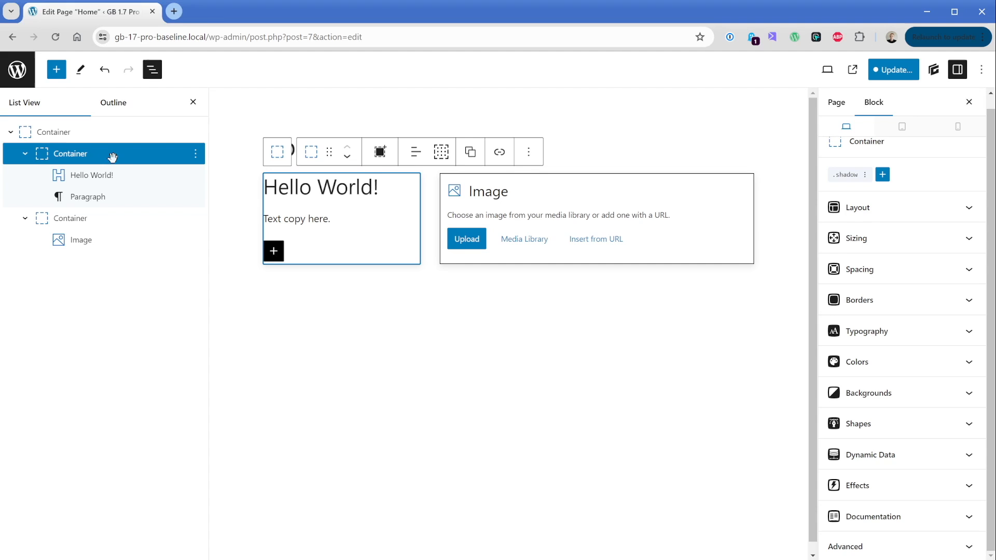
{"action": "mouse_move", "coordinate": [735, 287]}
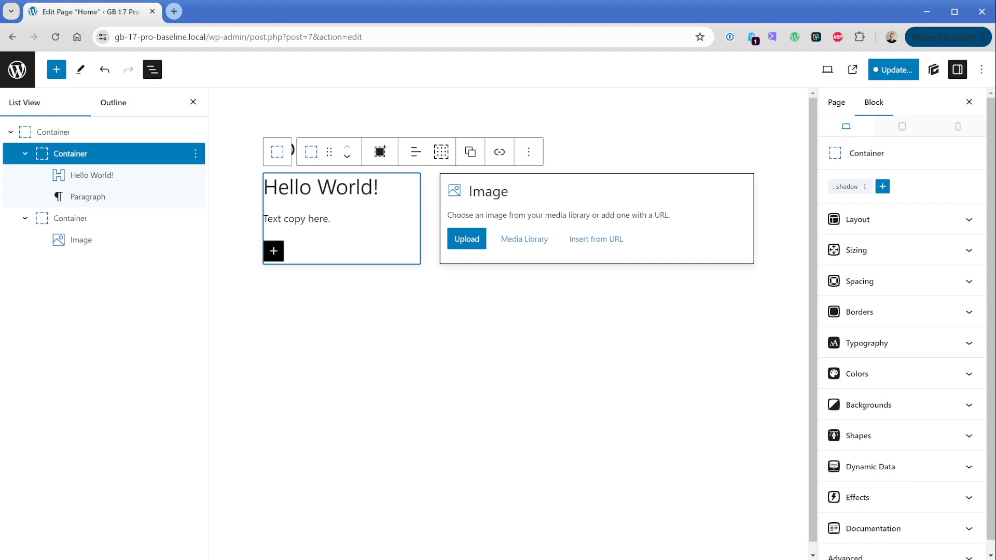
{"action": "mouse_move", "coordinate": [874, 273]}
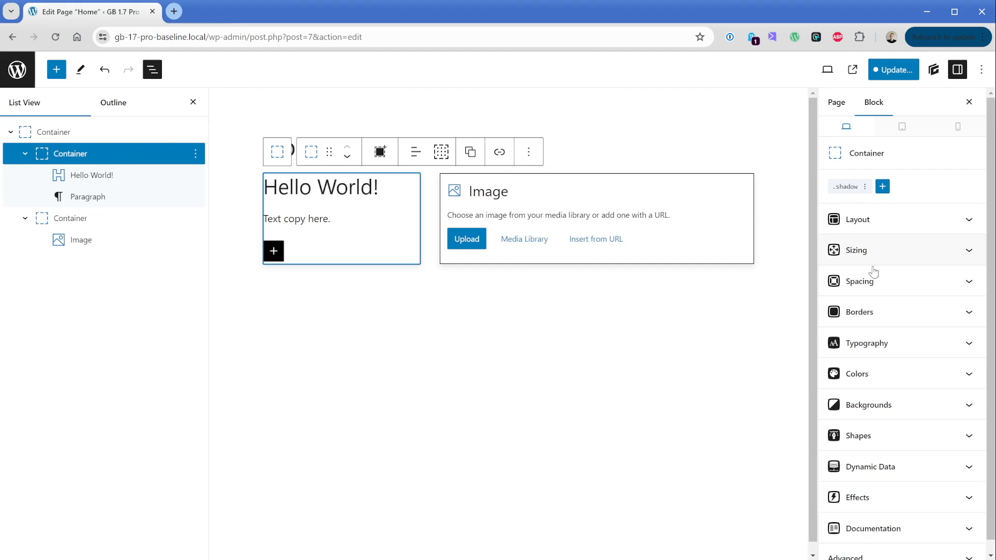
Step: Remove the Hello World card's local spacing styles and confirm
{"action": "left_click", "coordinate": [860, 281]}
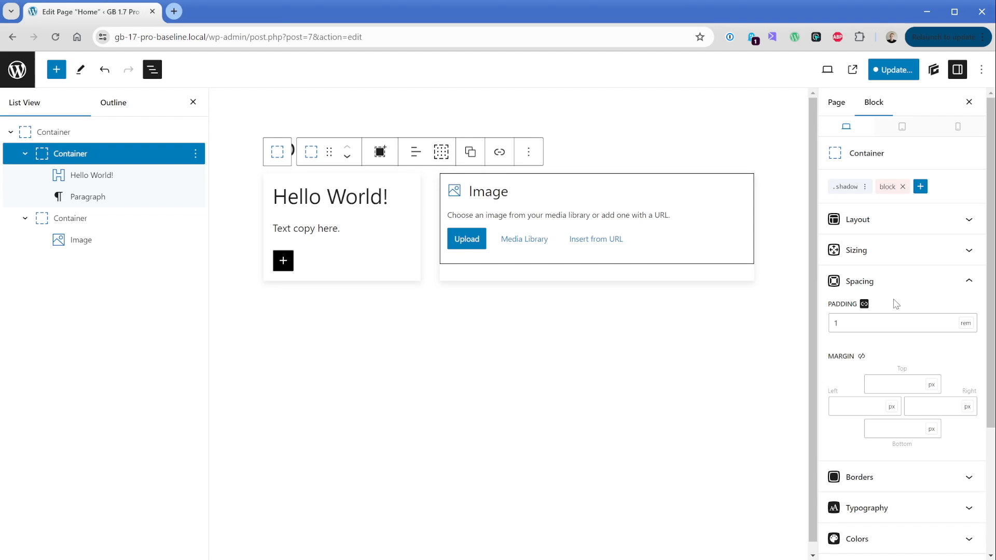
{"action": "left_click", "coordinate": [902, 186]}
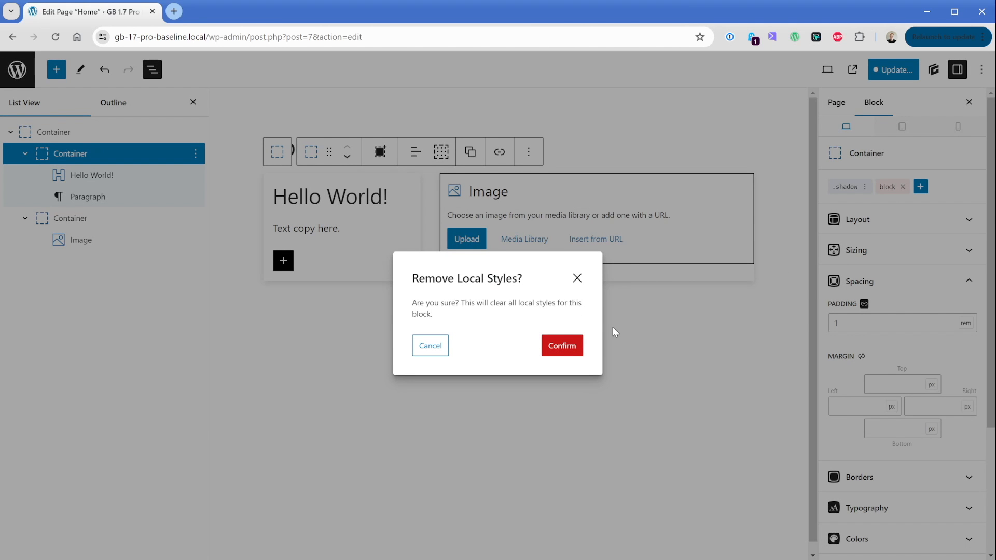
{"action": "left_click", "coordinate": [562, 346]}
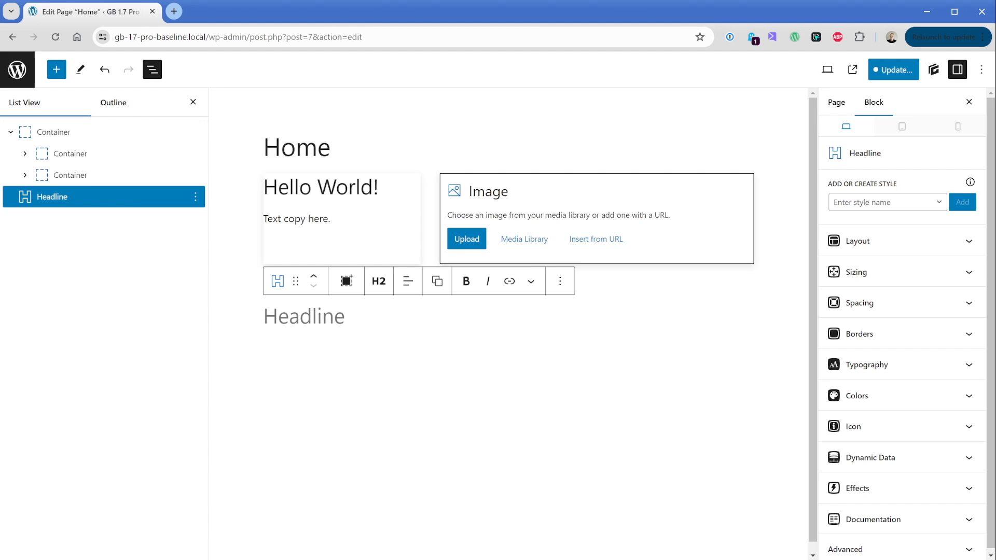
Step: Change the new headline to Heading 1 and begin adding a global style to it
{"action": "left_click", "coordinate": [378, 281]}
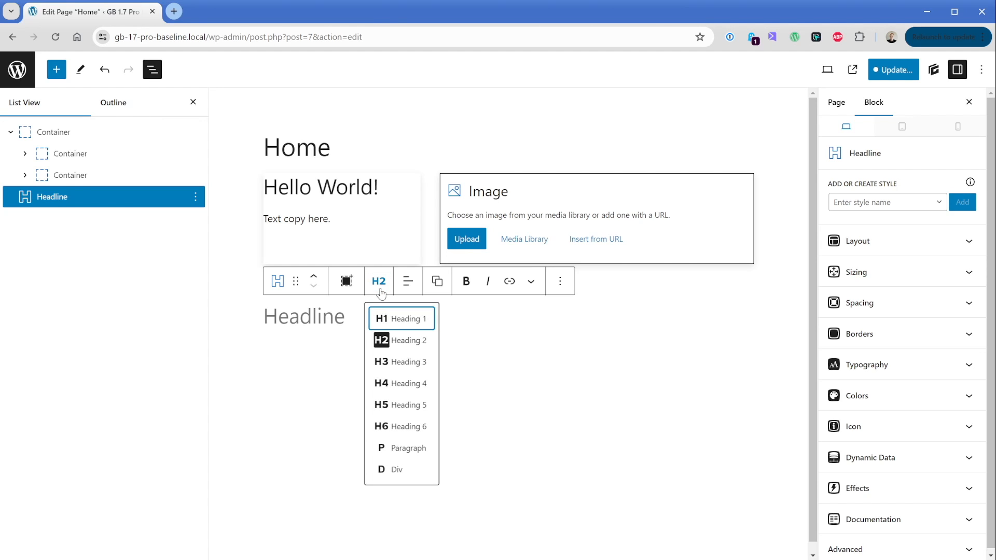
{"action": "left_click", "coordinate": [400, 319]}
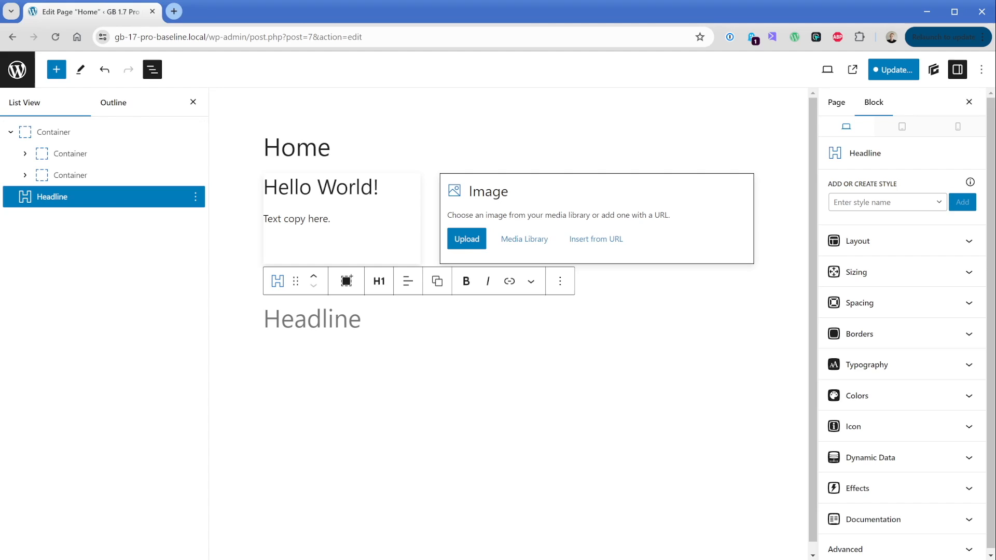
{"action": "left_click", "coordinate": [887, 203]}
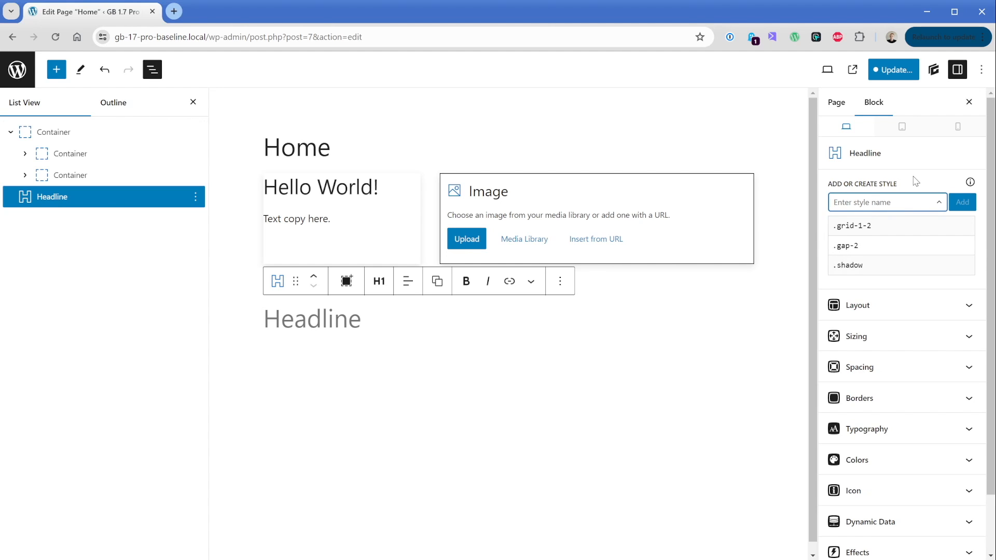
Step: Create the h1-alt style with blue text, uppercase, weight 700 and 0.125rem letter spacing
{"action": "type", "text": "h1-alt"}
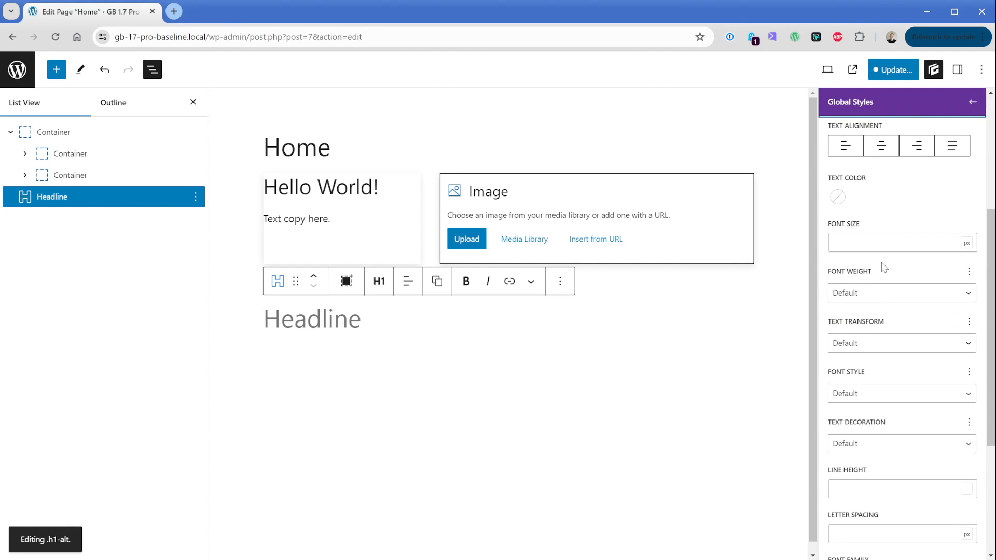
{"action": "left_click", "coordinate": [837, 197]}
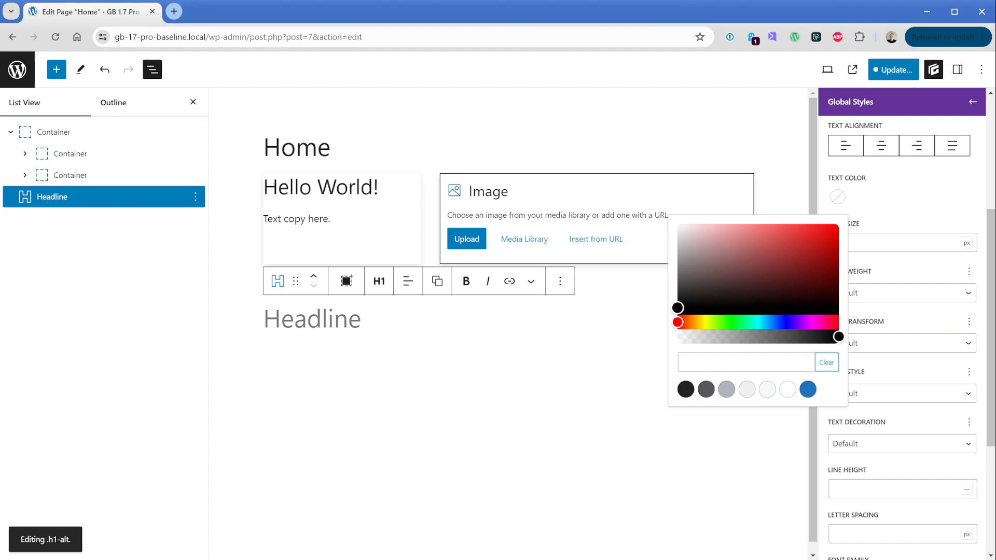
{"action": "left_click", "coordinate": [807, 389]}
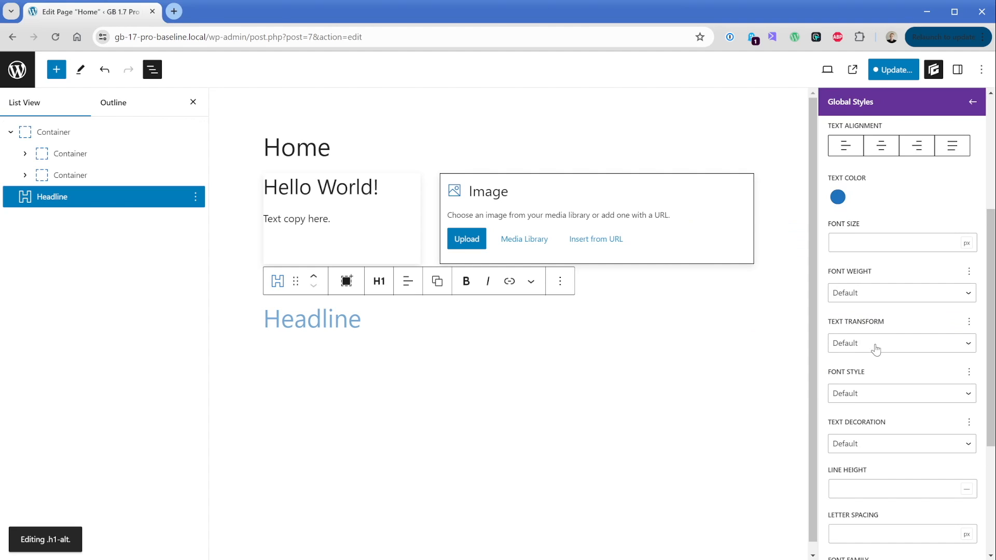
{"action": "left_click", "coordinate": [900, 343]}
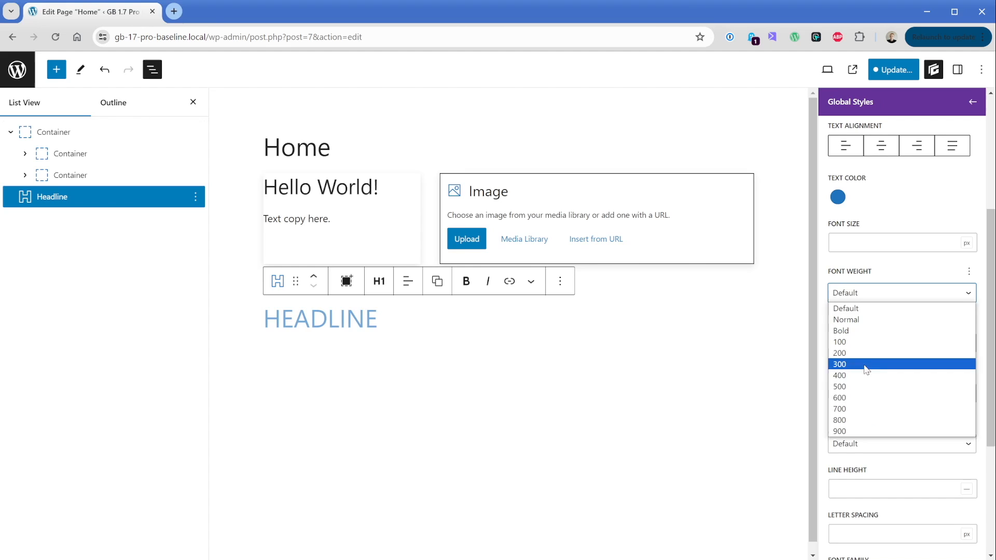
{"action": "left_click", "coordinate": [839, 409]}
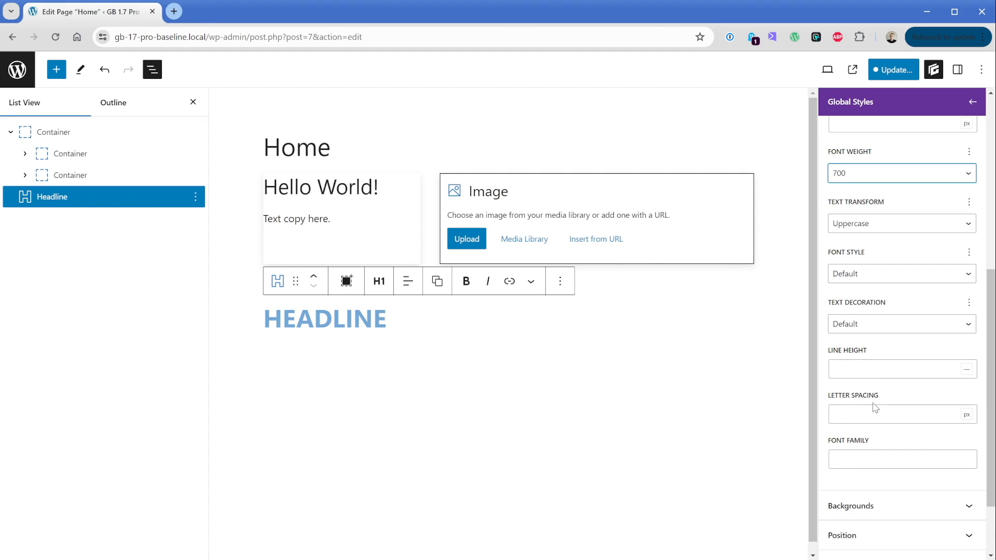
{"action": "type", "text": "0.125"}
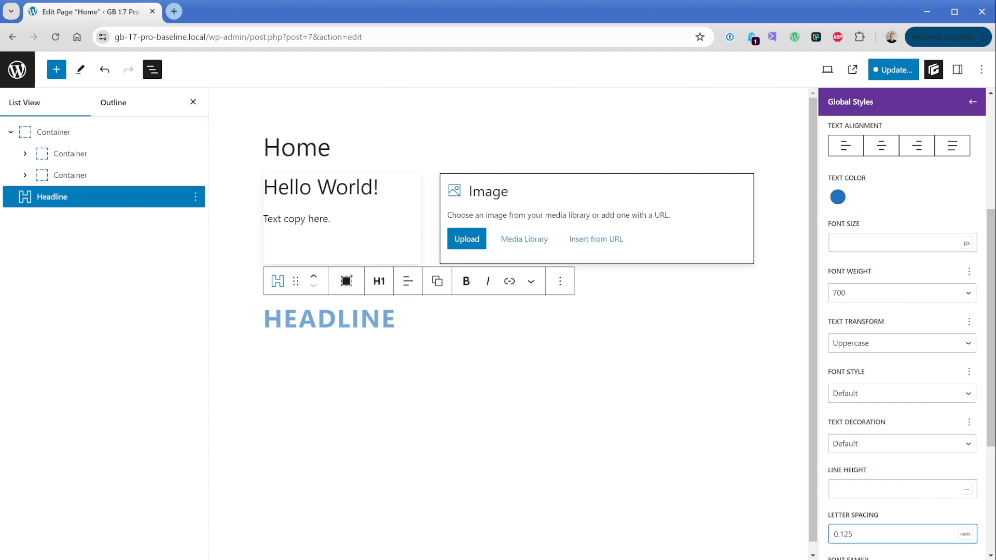
Step: Set the h1-alt font size to 2rem and change the headline text to Welcome!
{"action": "left_click", "coordinate": [895, 243]}
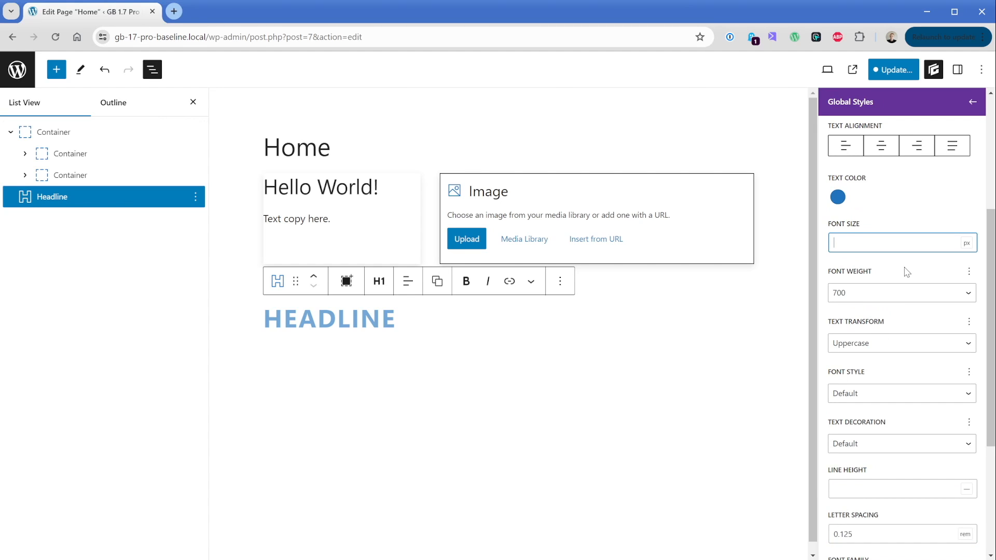
{"action": "type", "text": "2"}
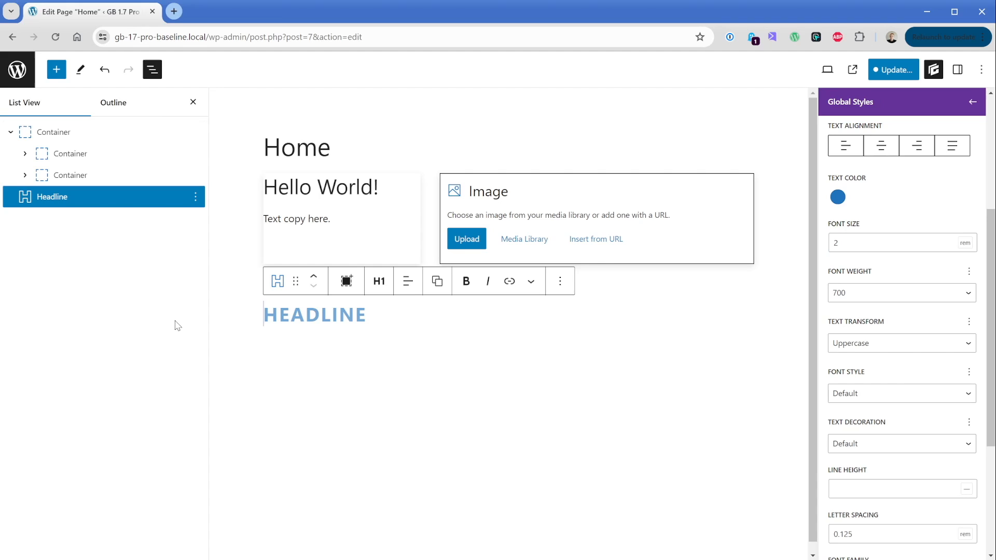
{"action": "type", "text": "We"}
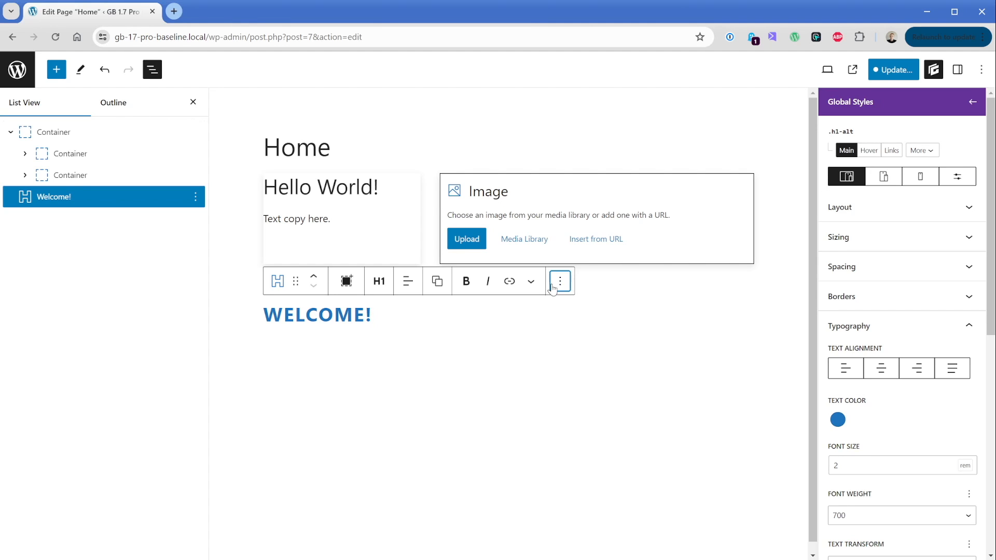
Step: Duplicate the WELCOME! headline twice to stack three identical headlines
{"action": "left_click", "coordinate": [560, 281]}
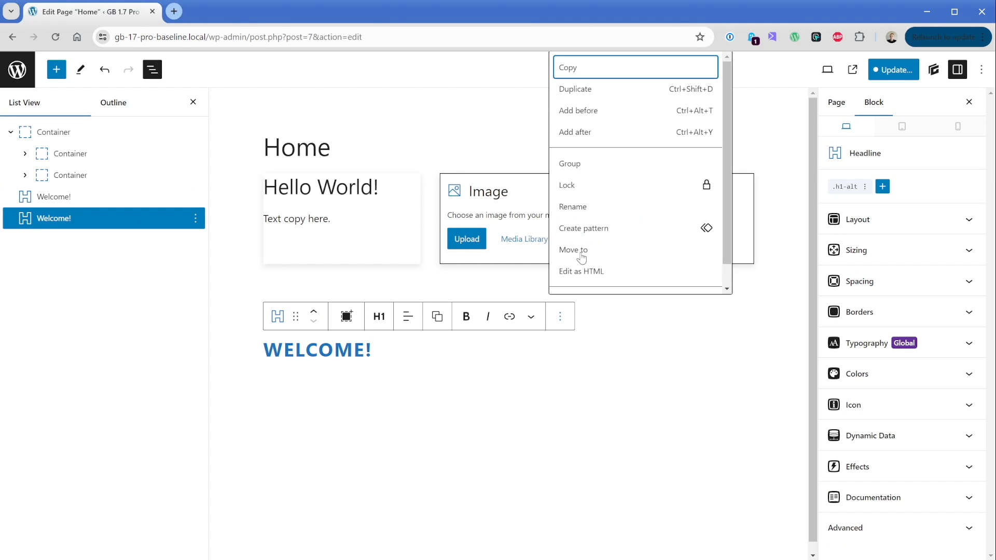
{"action": "left_click", "coordinate": [575, 90]}
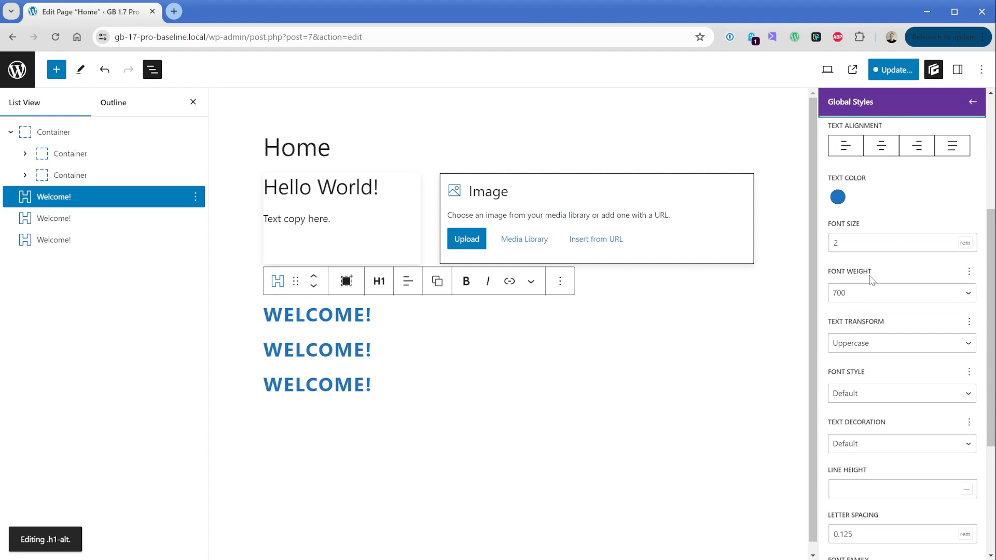
Step: Change the .h1-alt style to font size 2.5rem and font weight 500
{"action": "left_click", "coordinate": [896, 243]}
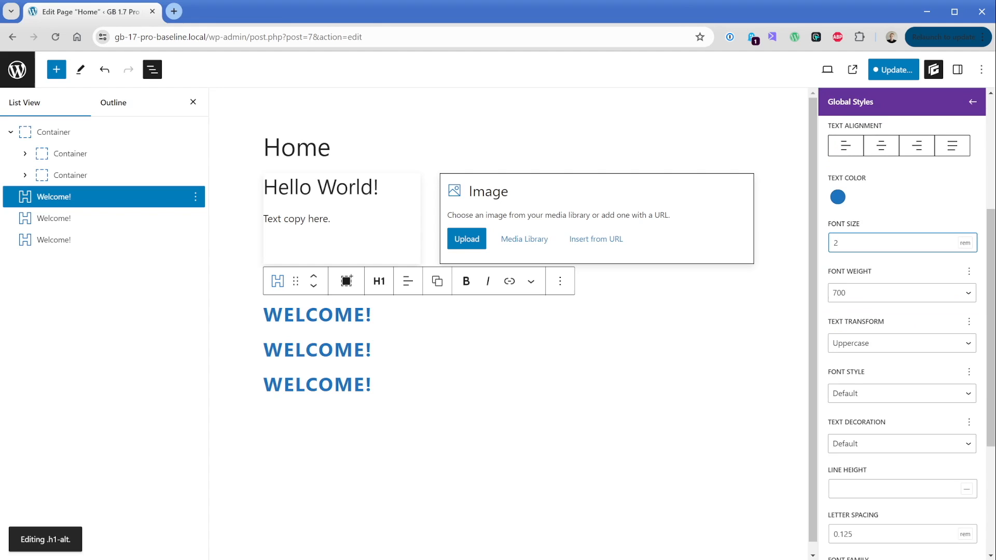
{"action": "type", "text": "2.5"}
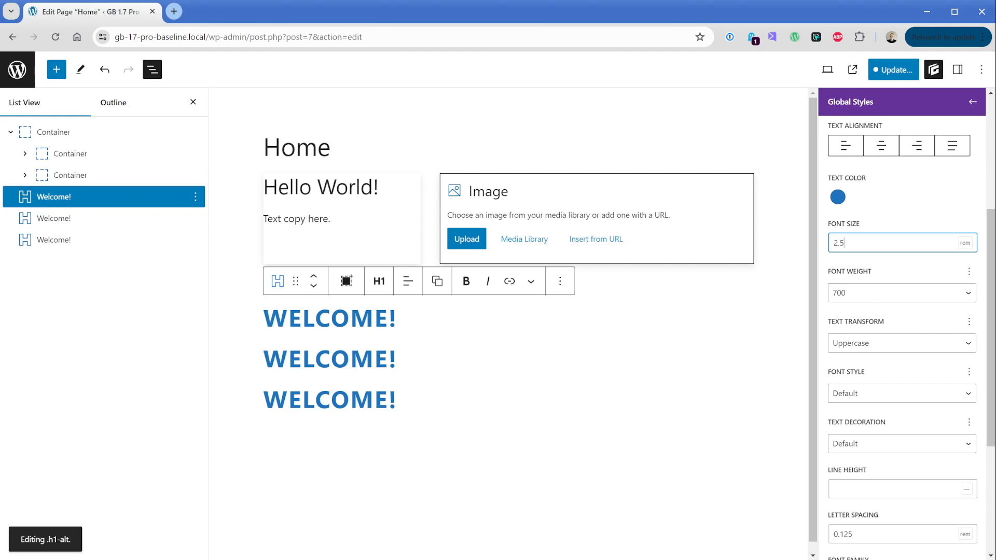
{"action": "left_click", "coordinate": [901, 292]}
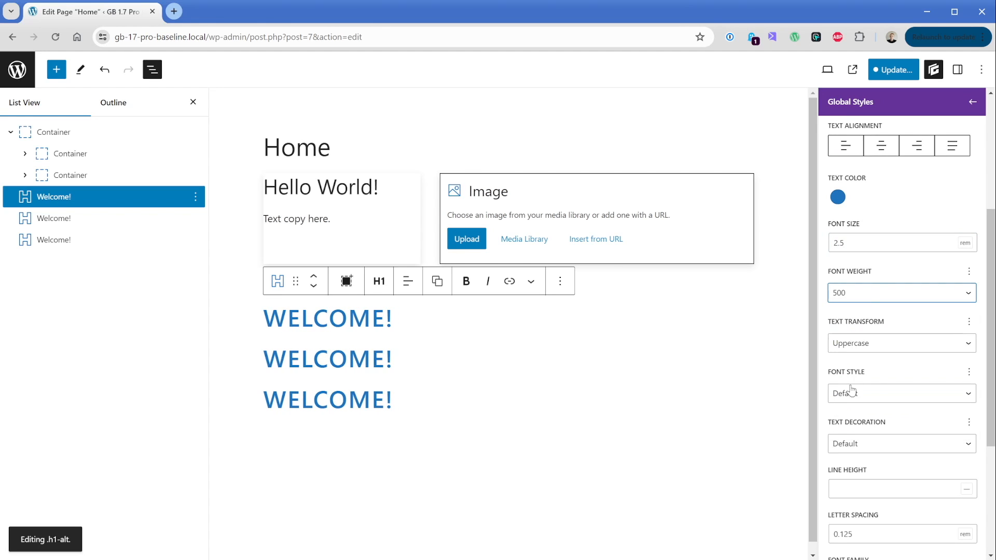